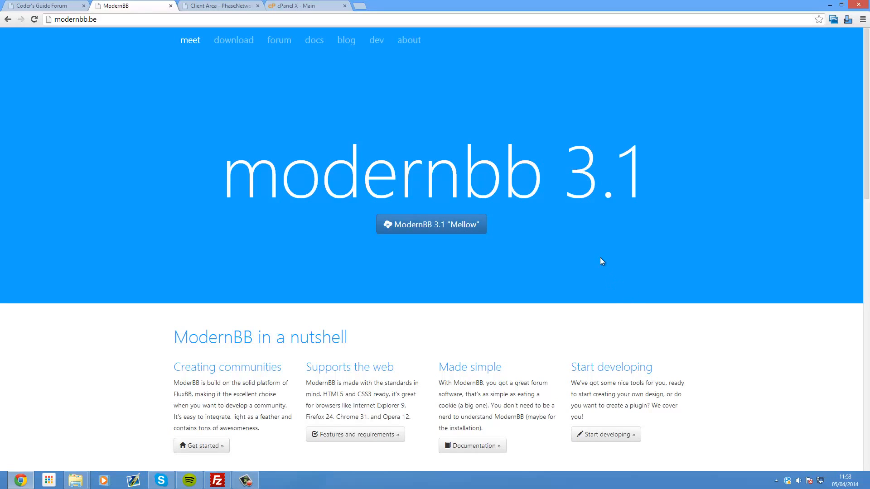
mouse_move(582, 236)
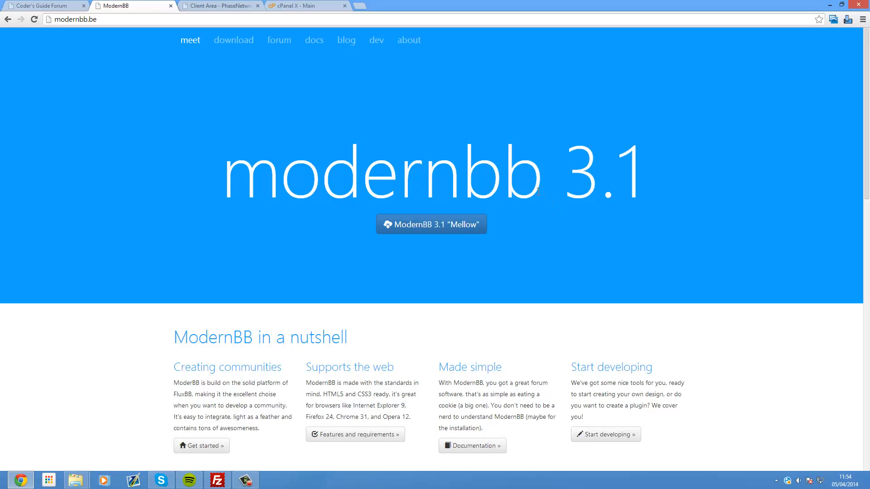
mouse_move(512, 194)
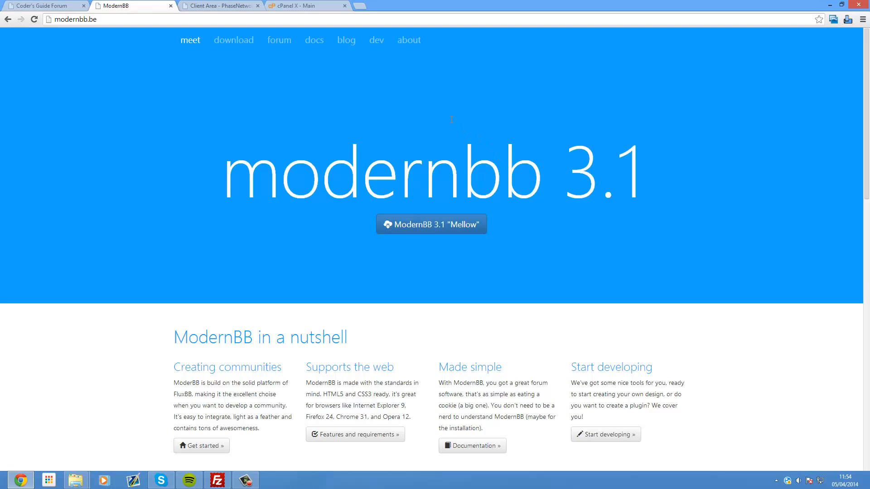
Switch from the ModernBB homepage to the Coder's Guide forum tab
left_click(45, 6)
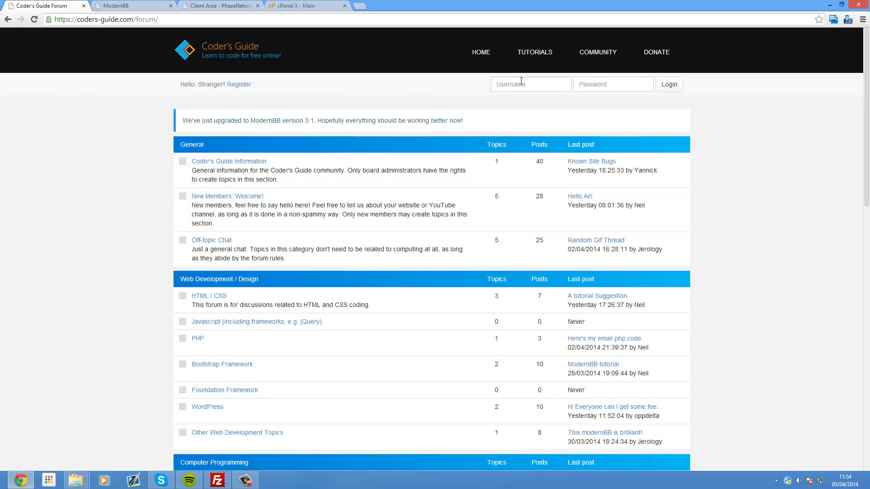
left_click(480, 53)
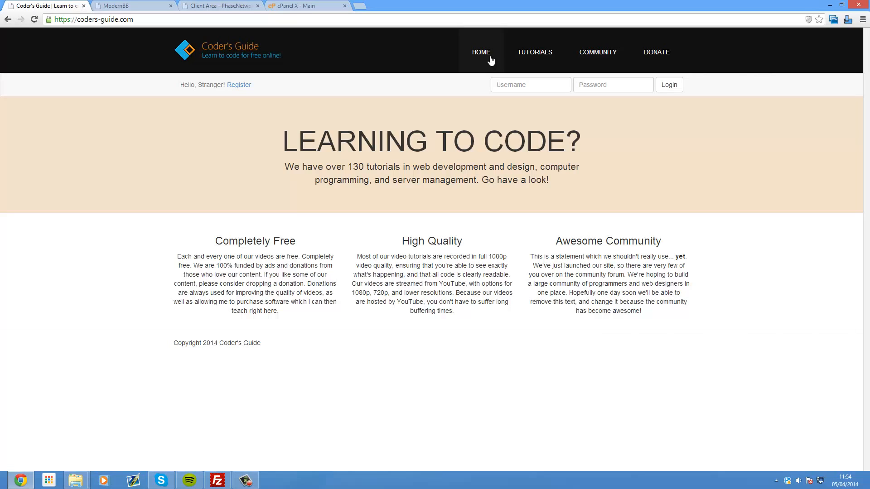
mouse_move(314, 118)
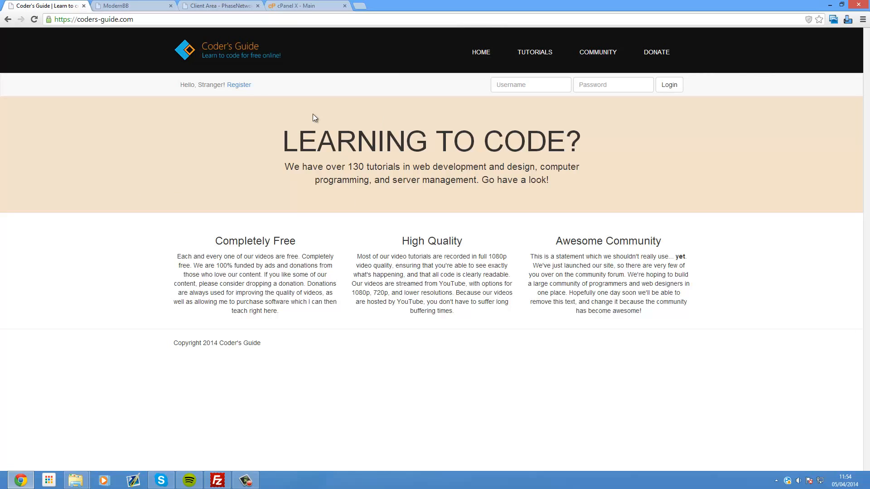
mouse_move(381, 125)
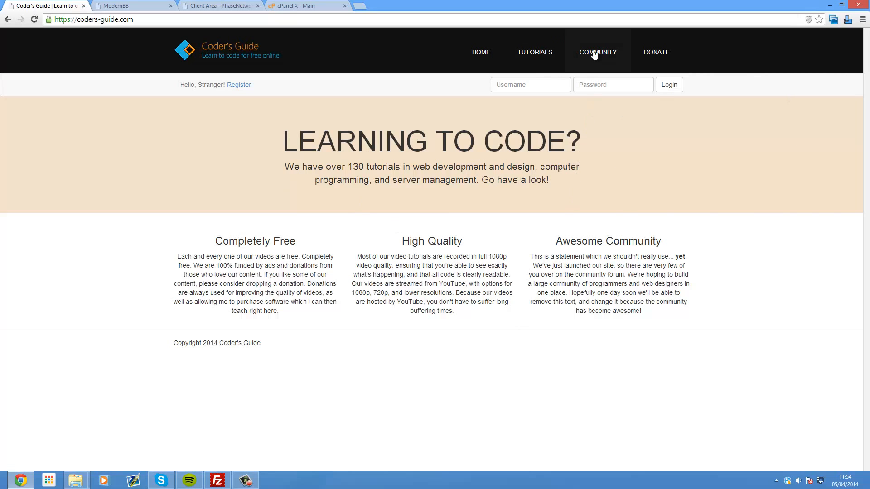
left_click(597, 53)
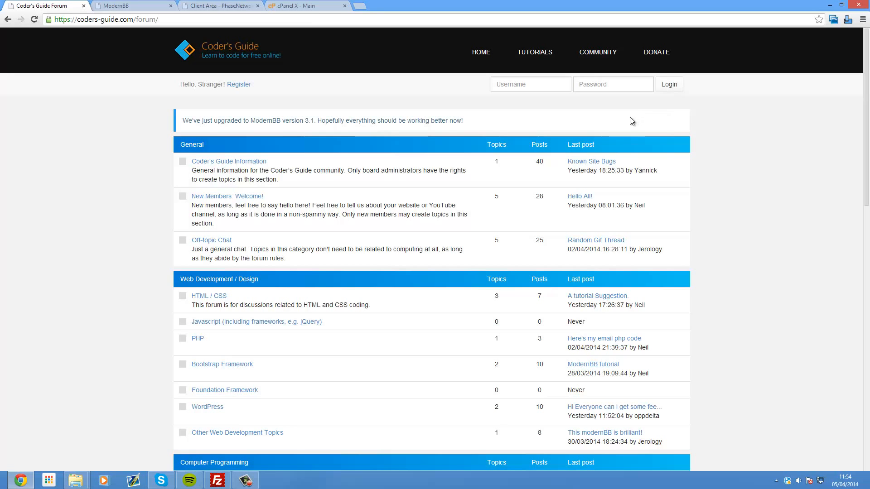
scroll("down", 3)
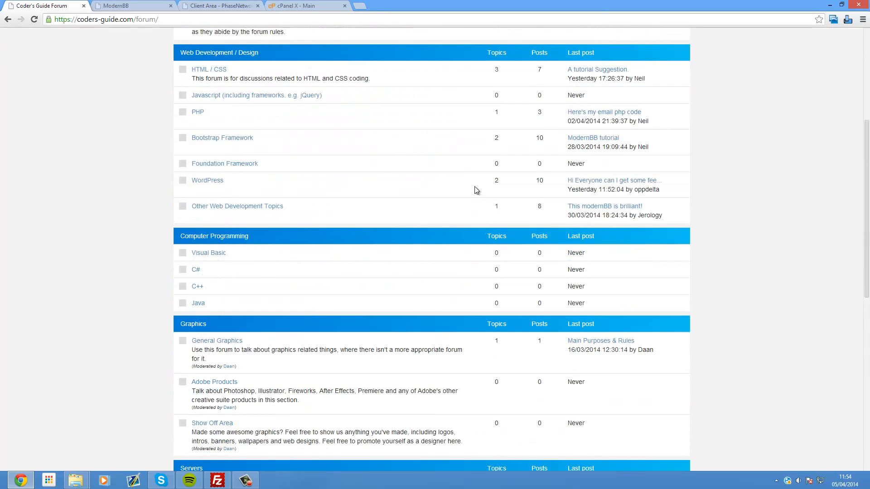
scroll("up", 3)
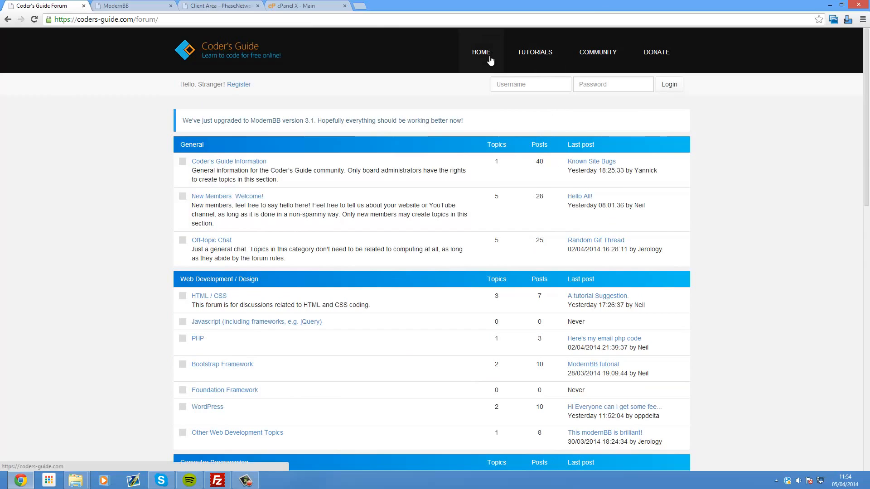
mouse_move(486, 70)
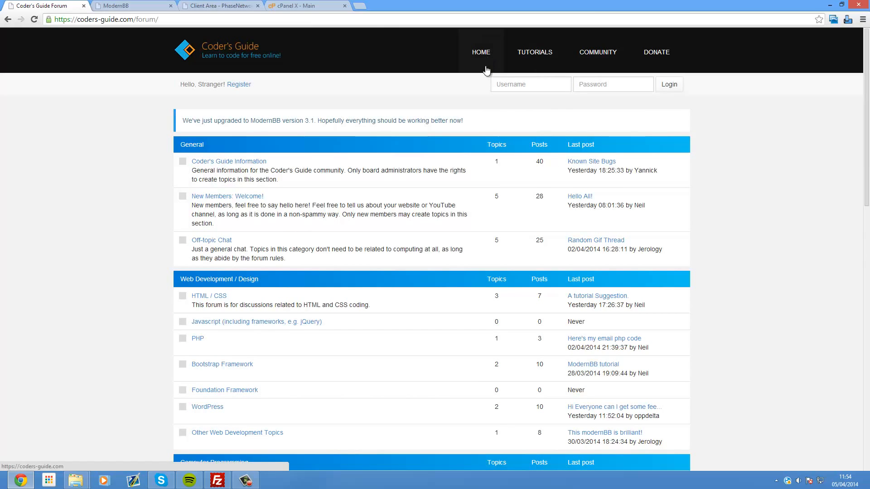
mouse_move(434, 103)
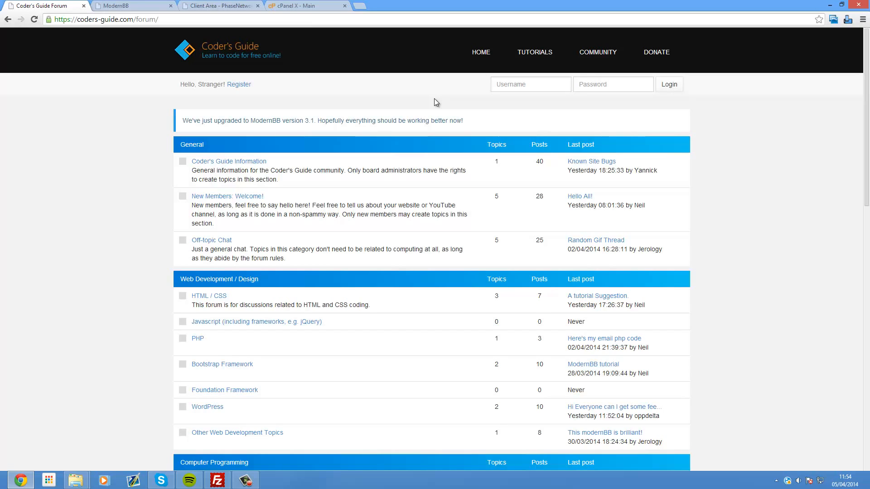
left_click(480, 52)
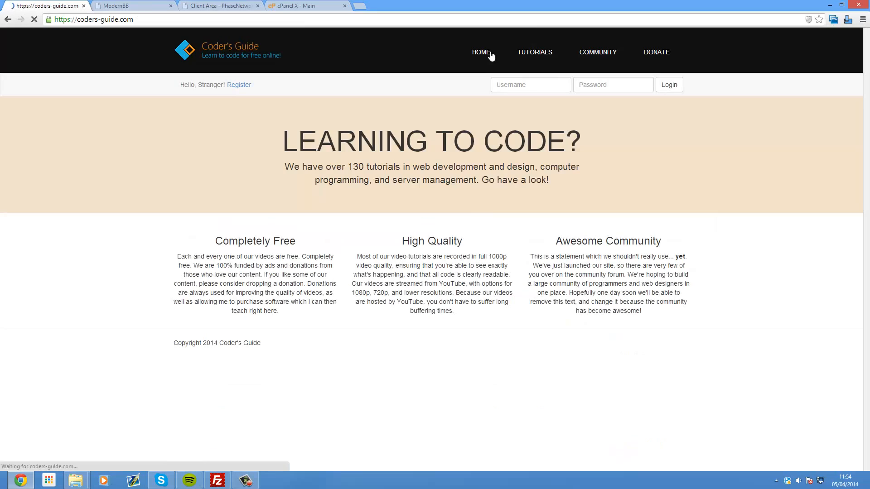
left_click(480, 52)
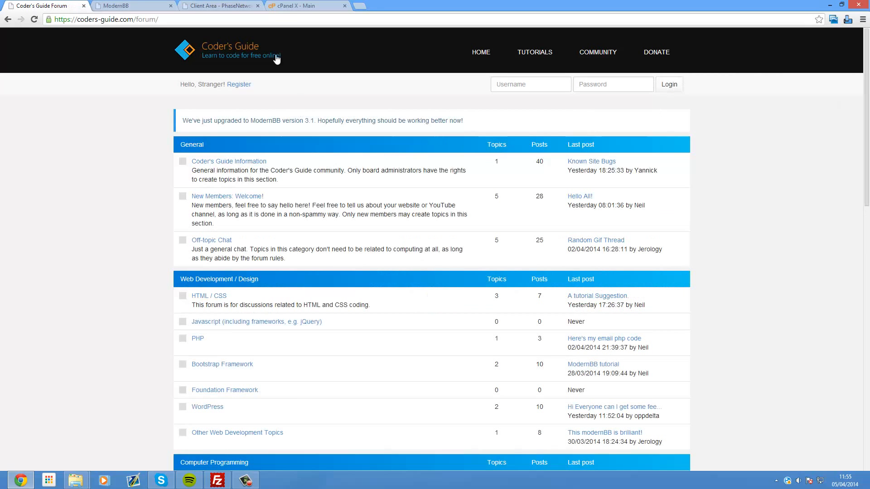
Download the ModernBB 3.1 "Mellow" package from modernbb.be and open the zip archive
left_click(131, 5)
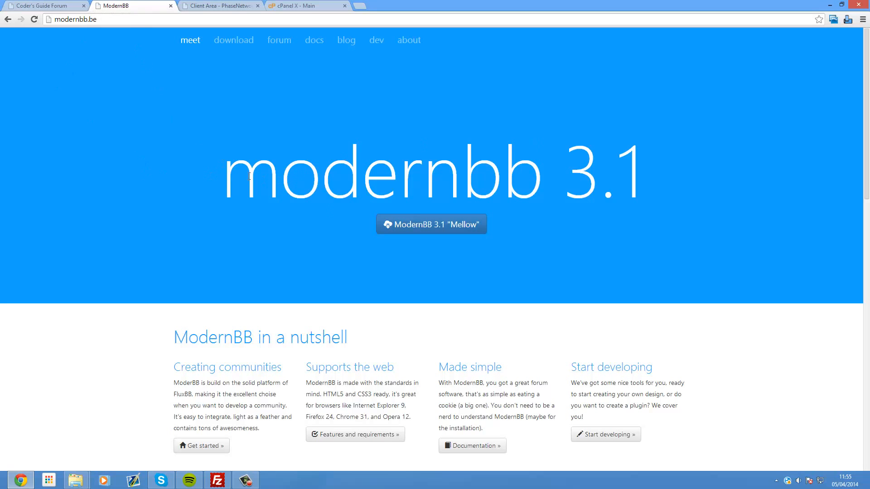
left_click(431, 224)
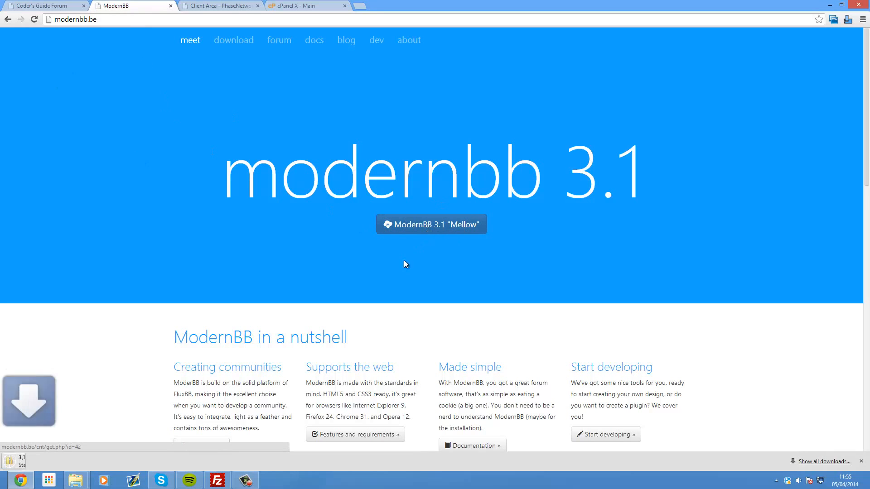
scroll("down", 3)
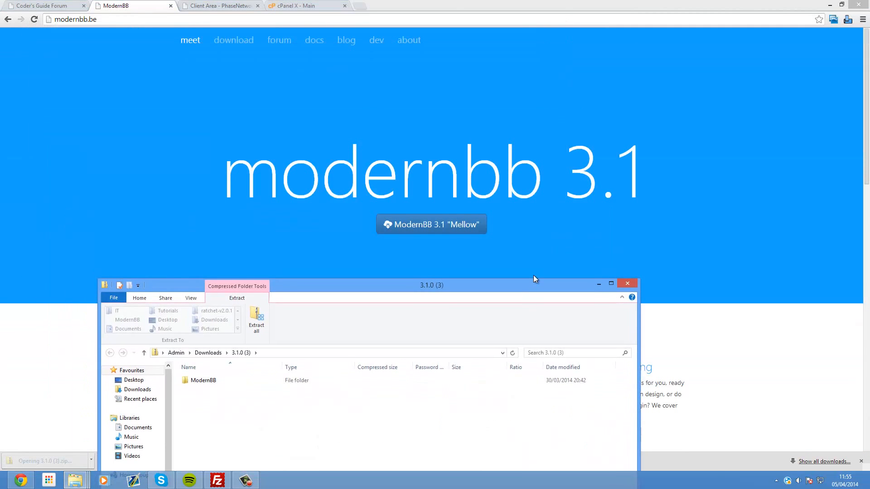
Extract the ModernBB archive into the Downloads folder and open the extracted ModernBB folder
left_click_drag(431, 286, 565, 296)
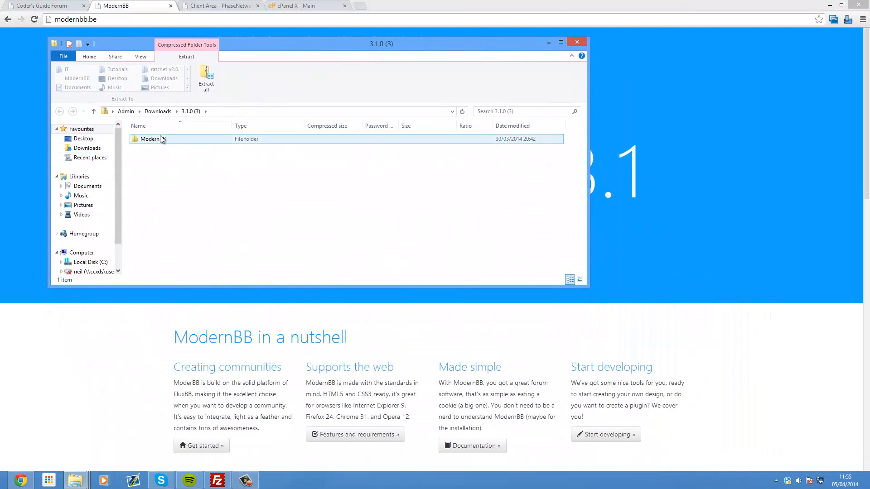
double_click(151, 138)
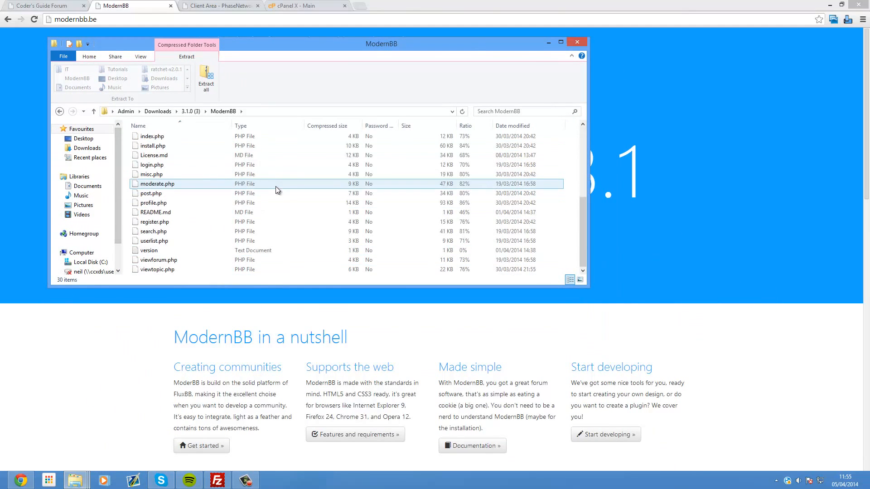
left_click(206, 75)
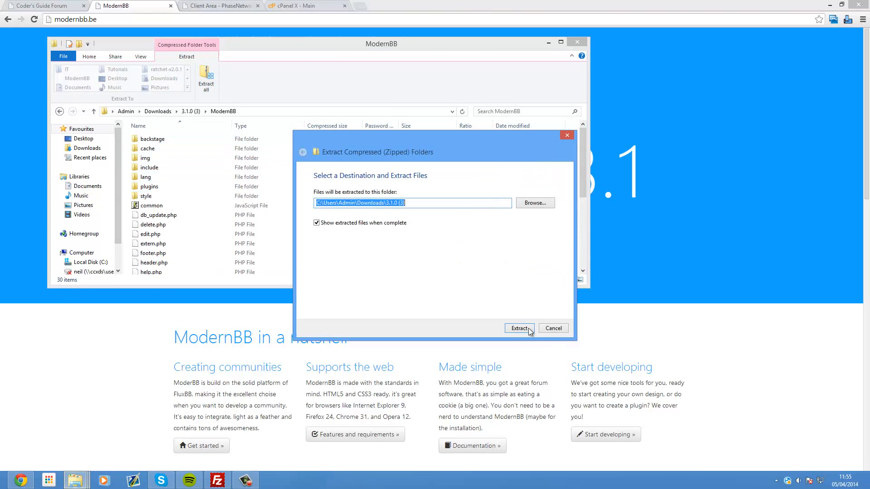
left_click(518, 328)
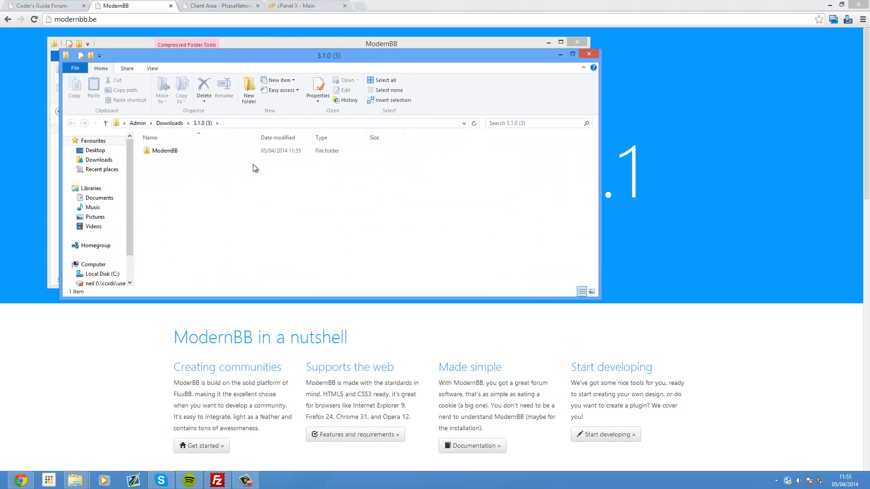
double_click(166, 150)
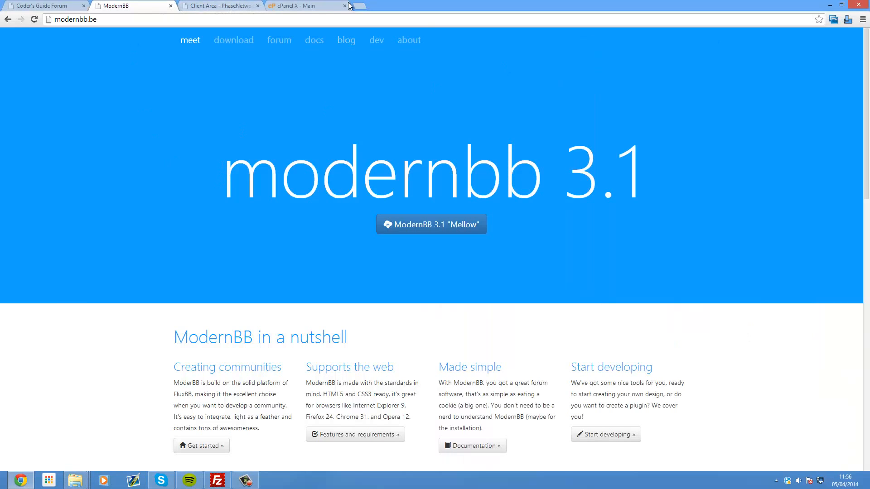
Load the forum's install.php page on neil-rowe.com, then move to the cPanel dashboard
type("neil-rowe.com/forum/install.php")
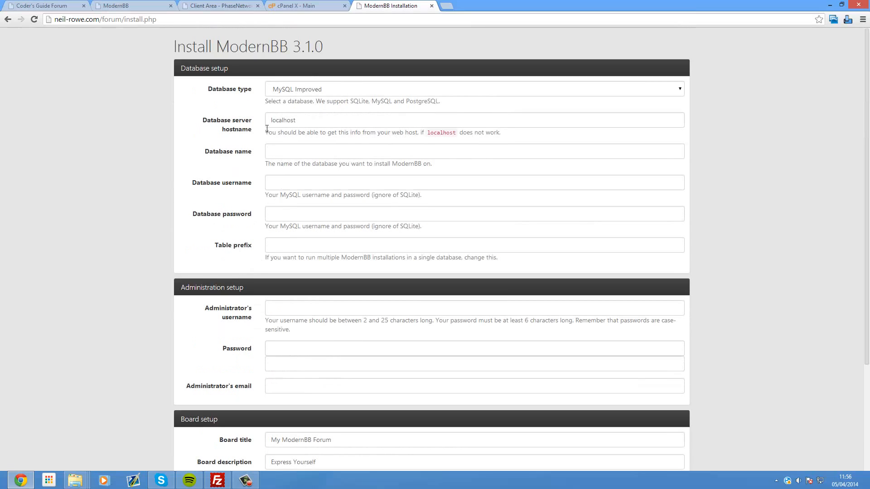
left_click(474, 152)
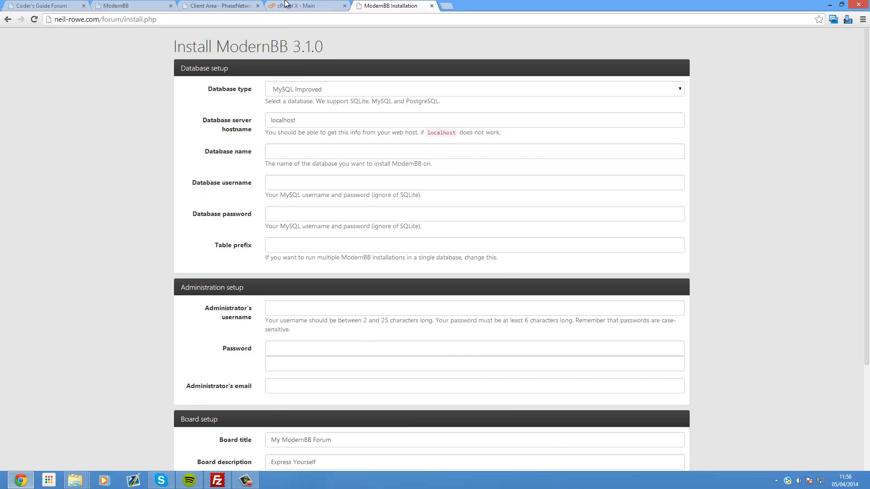
left_click(305, 6)
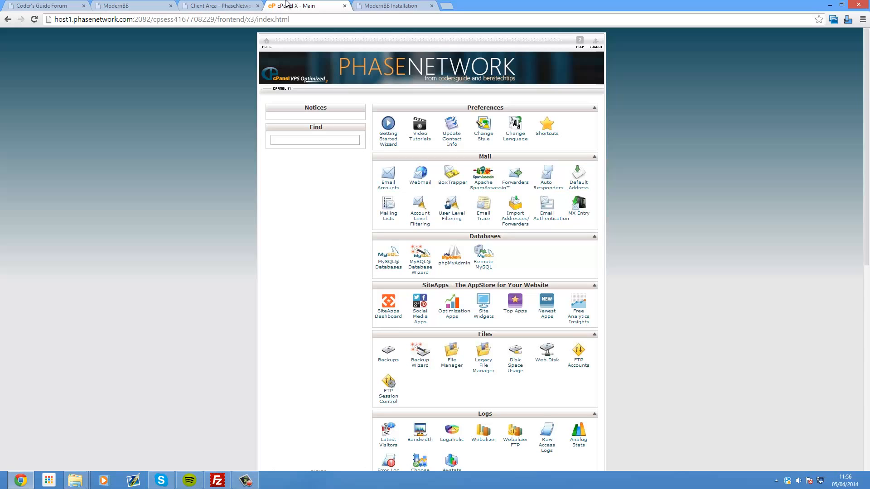
mouse_move(347, 66)
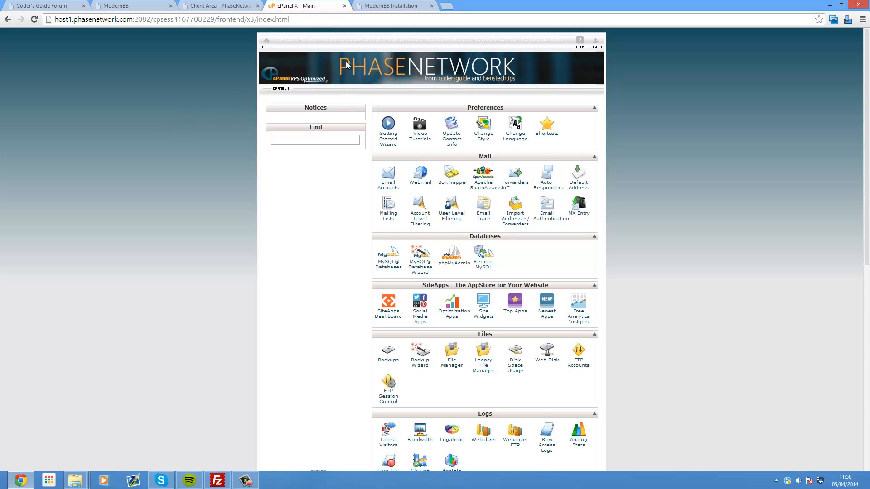
mouse_move(740, 147)
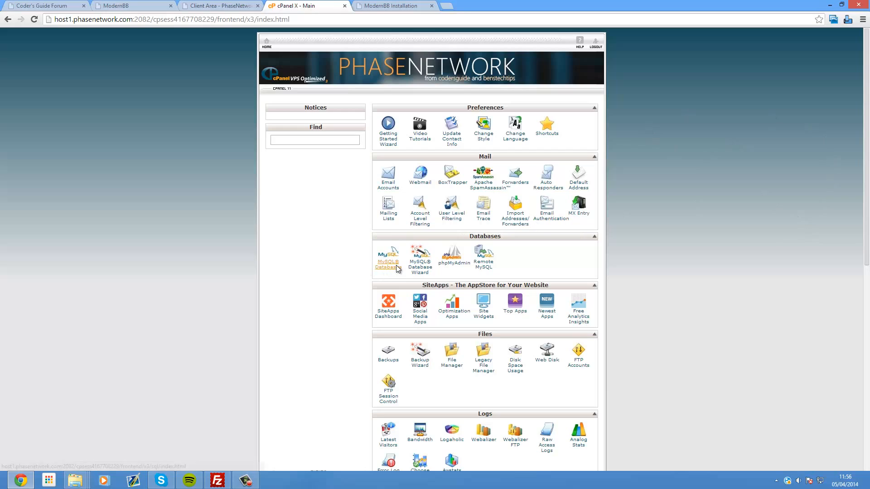
Create a new MySQL database neilrowe_mbb in cPanel's MySQL Databases page
left_click(388, 258)
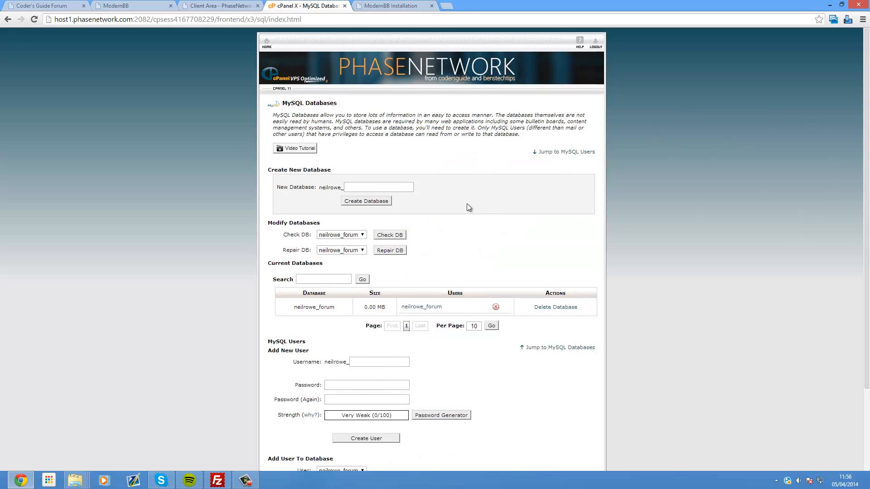
left_click(379, 187)
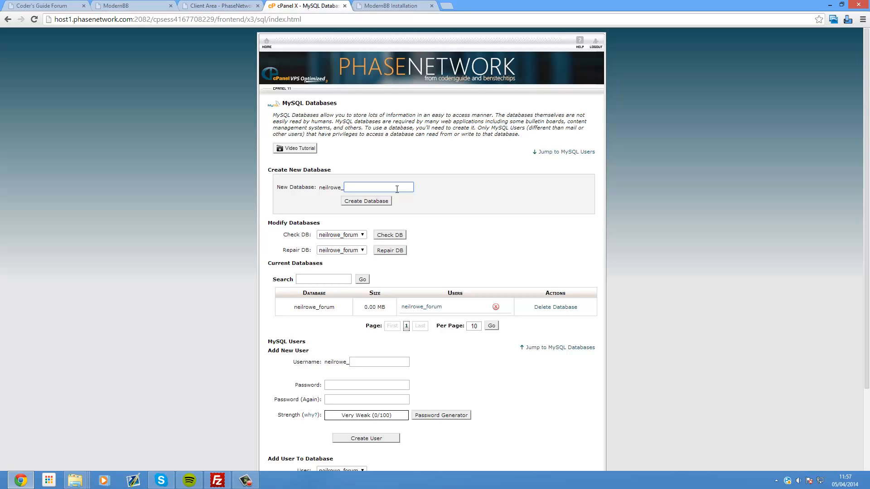
type("mbb")
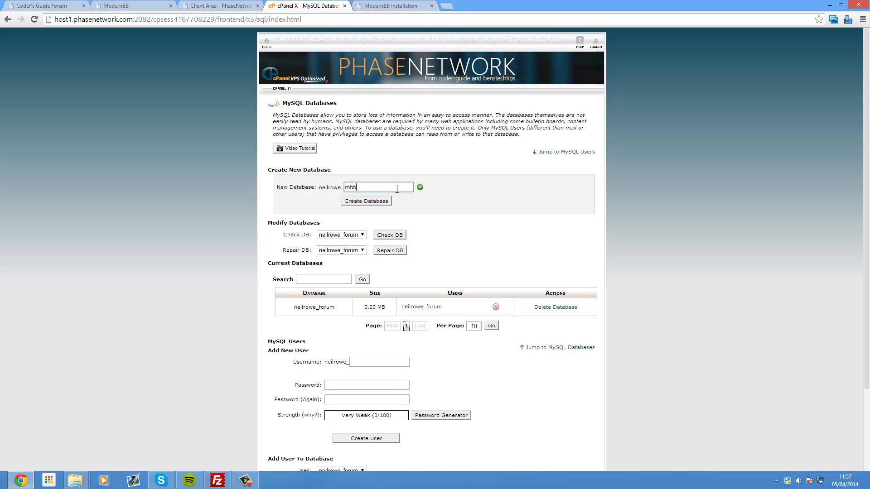
left_click(366, 201)
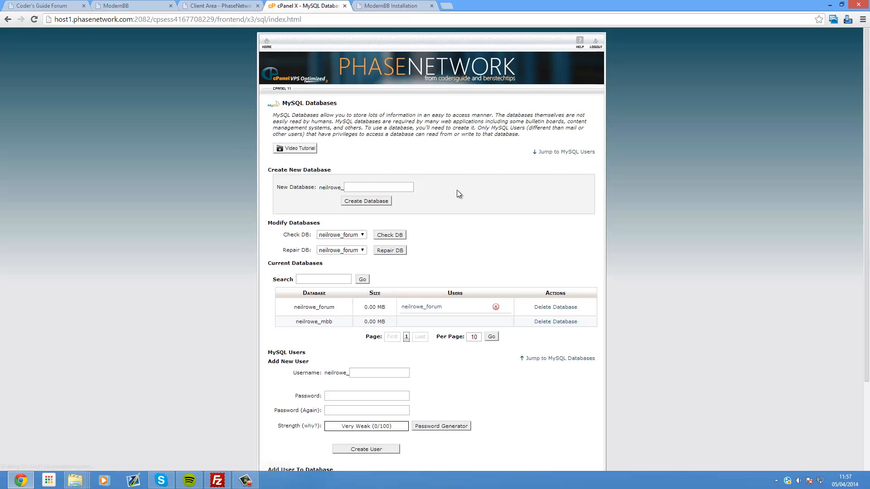
Create the MySQL user neilrowe_user with a password
scroll("down", 3)
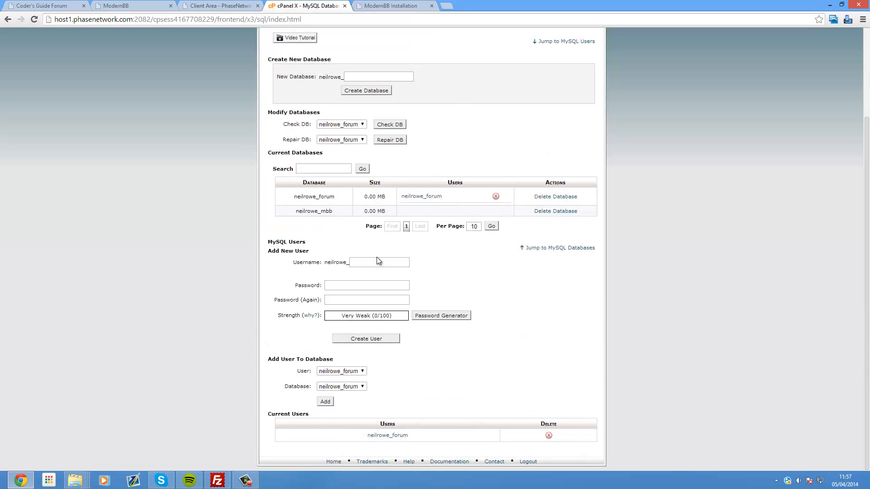
left_click(379, 262)
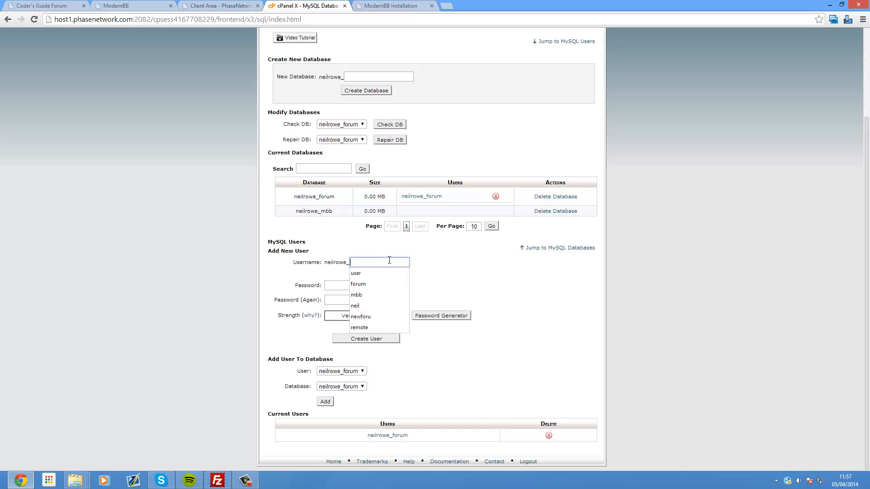
mouse_move(371, 275)
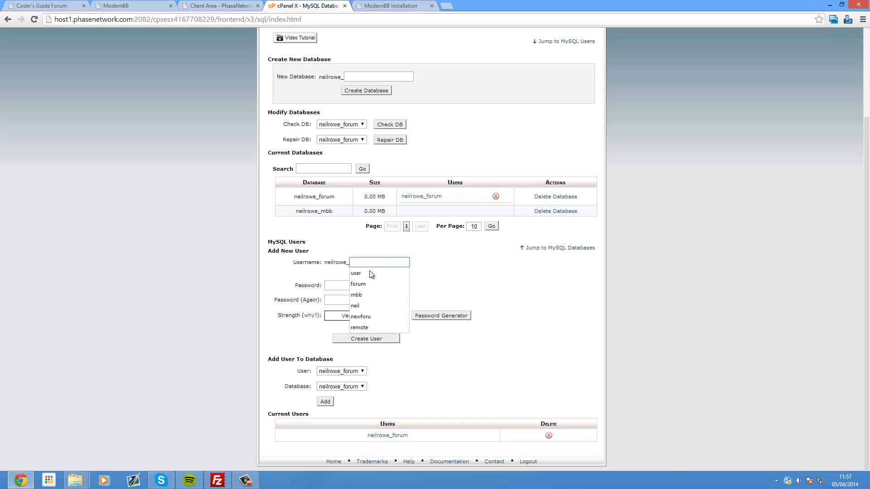
left_click(356, 272)
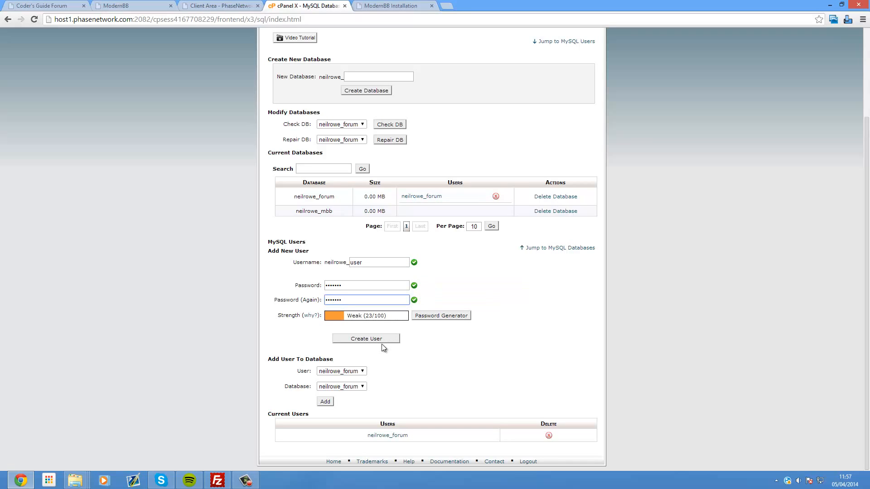
mouse_move(383, 344)
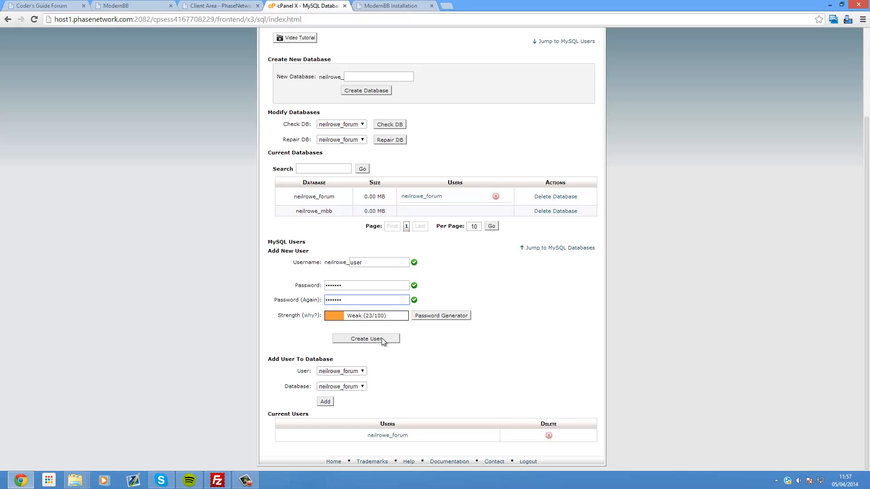
left_click(366, 338)
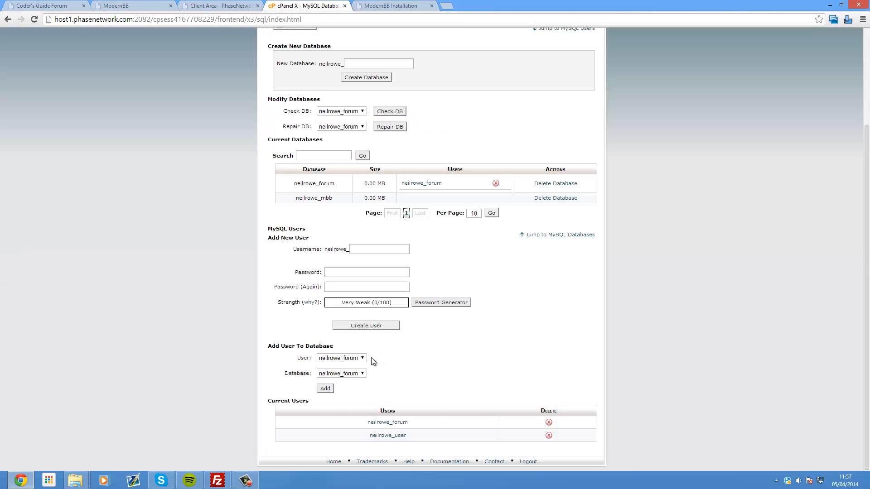
Attach neilrowe_user to the neilrowe_mbb database with all privileges, then return to the installer
left_click(341, 358)
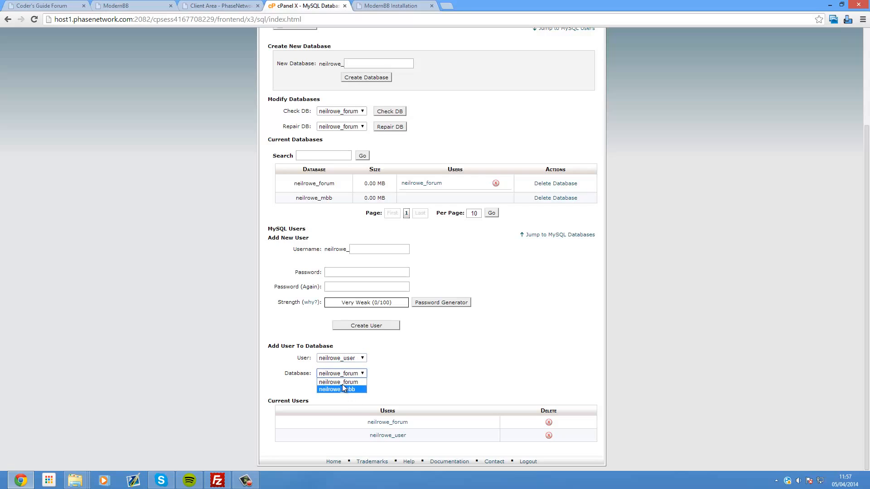
left_click(342, 389)
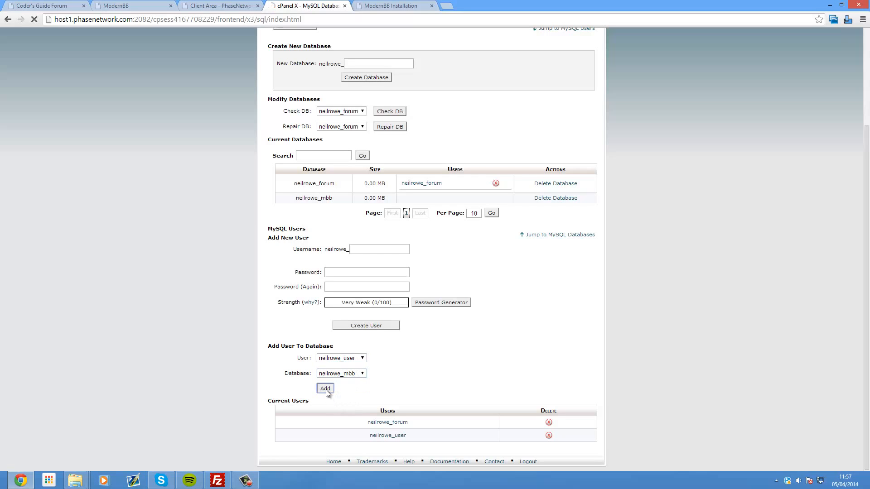
left_click(325, 389)
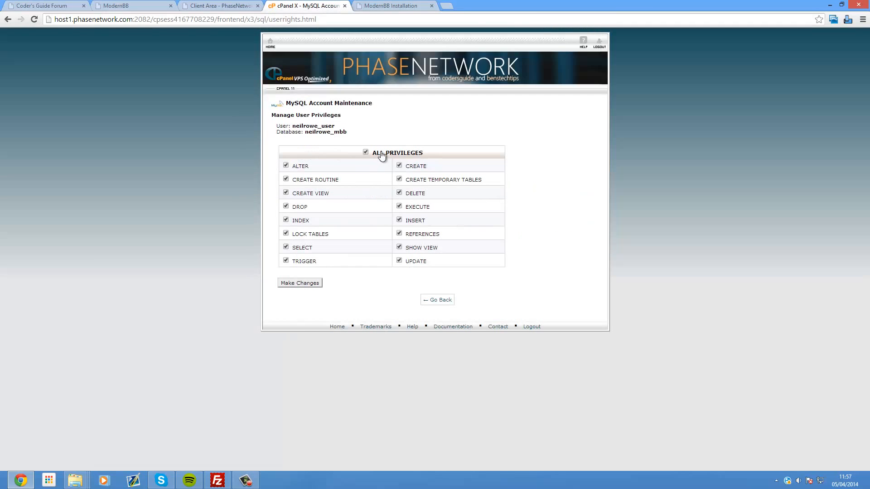
left_click(299, 283)
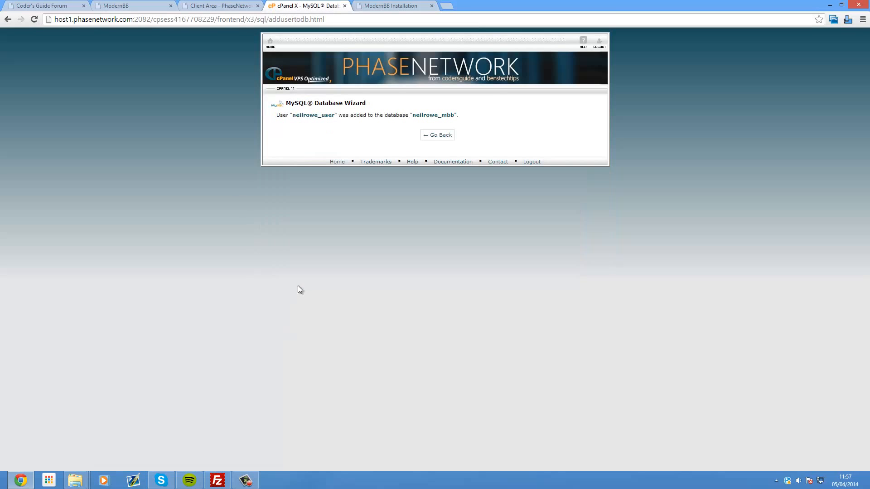
left_click(436, 135)
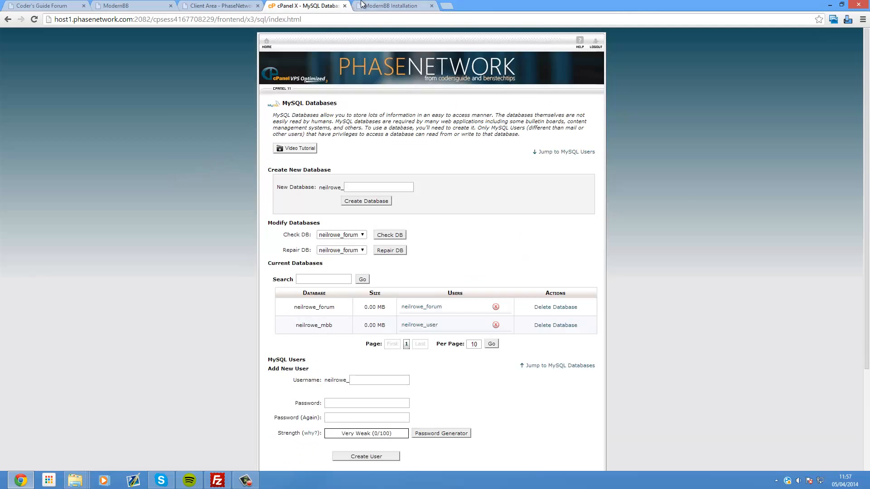
left_click(392, 6)
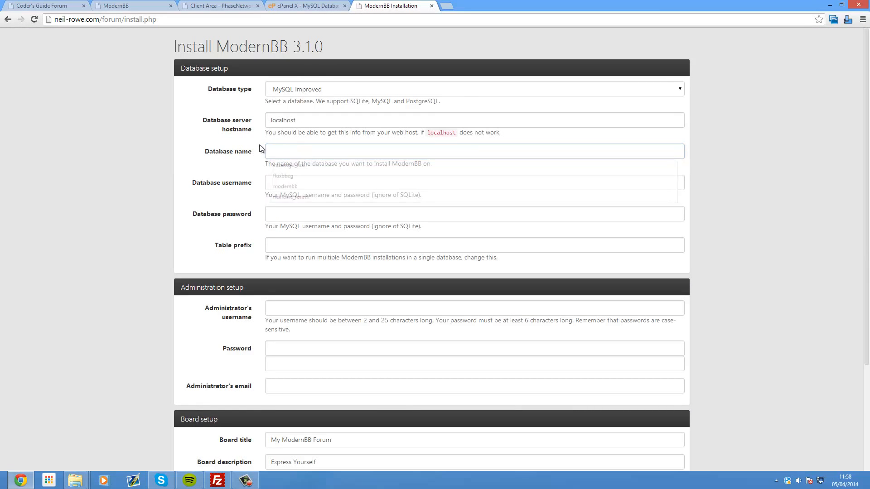
Check the neilrowe_mbb database name in cPanel's MySQL list and return to the installer
left_click(305, 5)
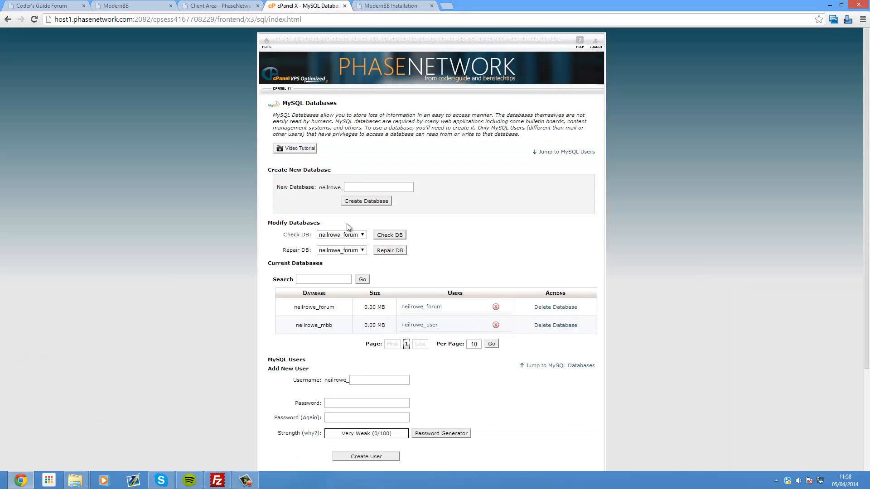
left_click(342, 235)
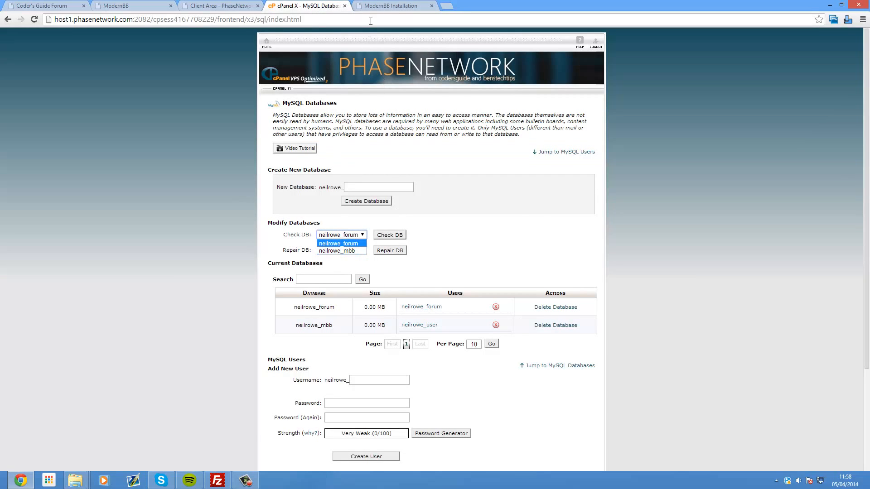
left_click(394, 6)
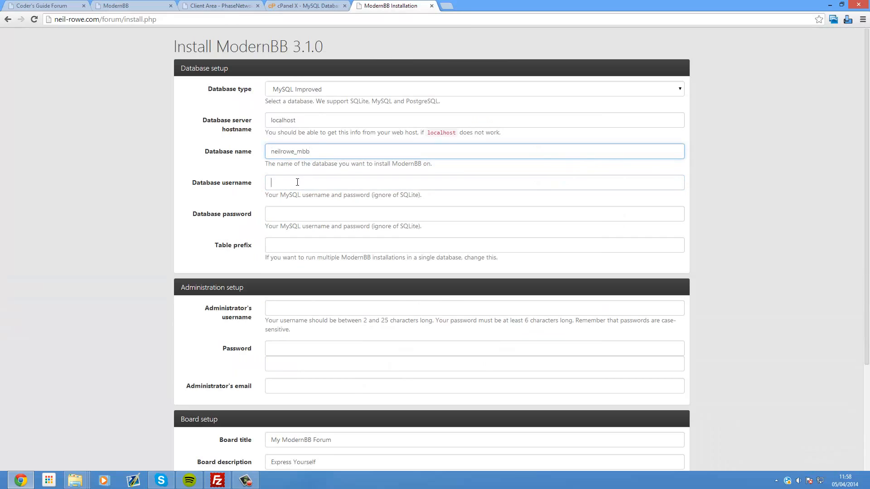
type("neilrowe_user")
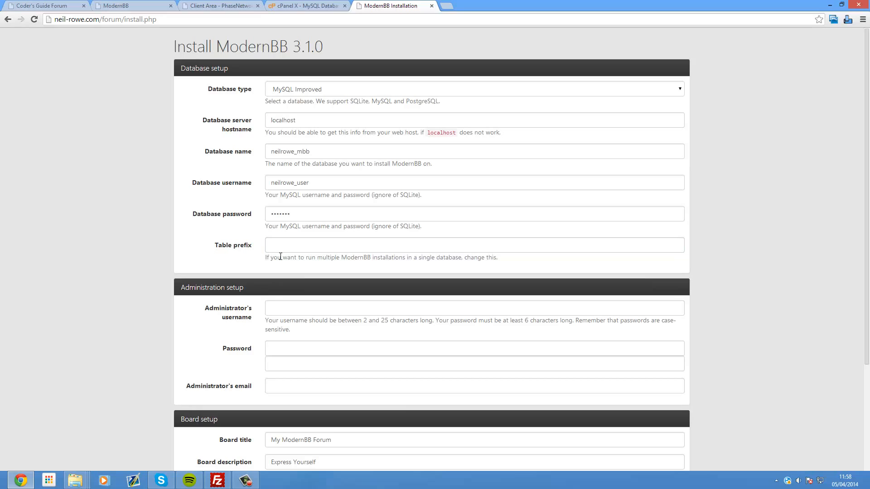
double_click(228, 245)
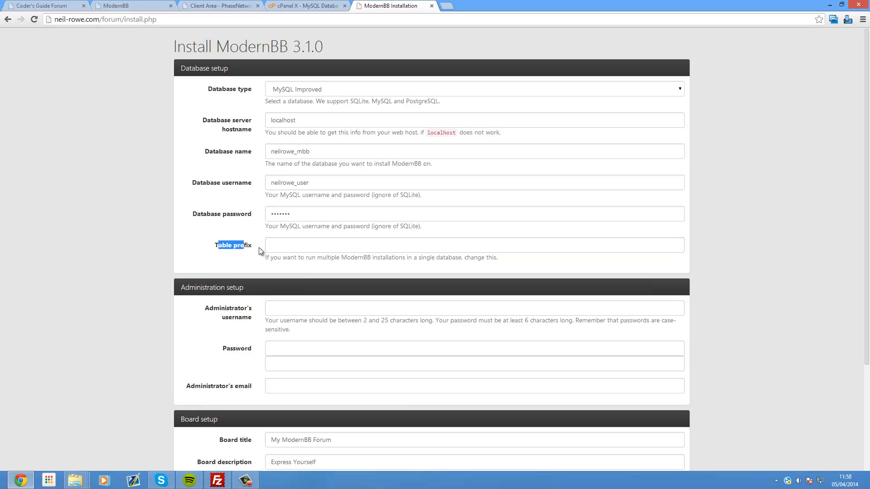
left_click(474, 246)
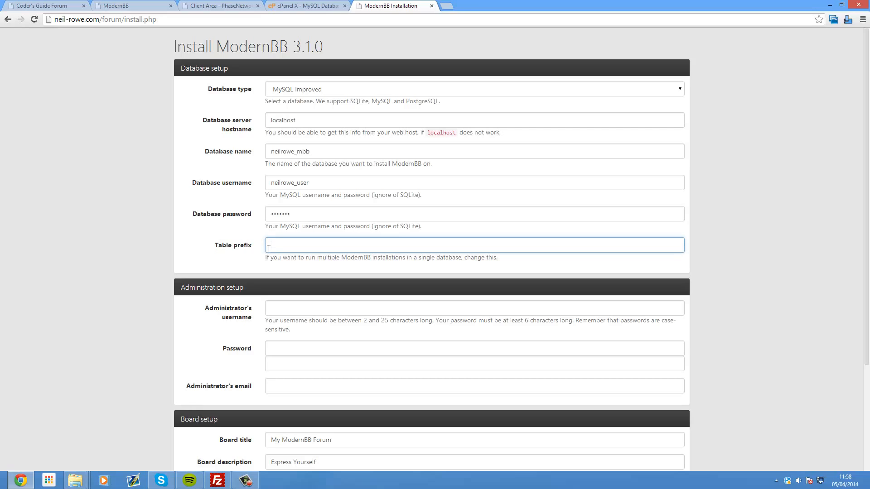
type("cg_")
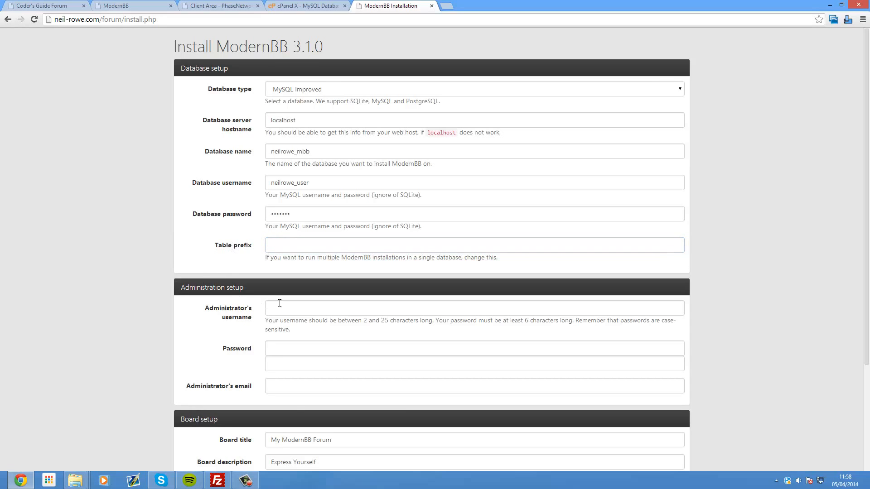
scroll("down", 3)
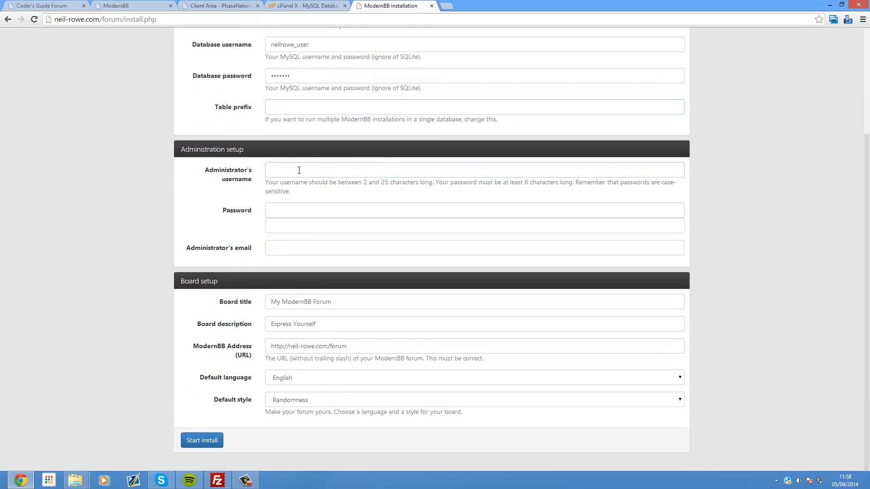
type("Neil")
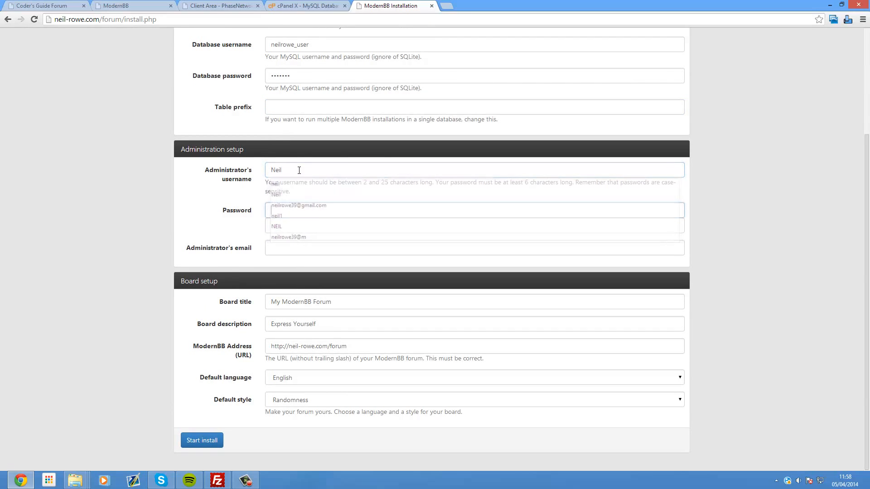
left_click(474, 210)
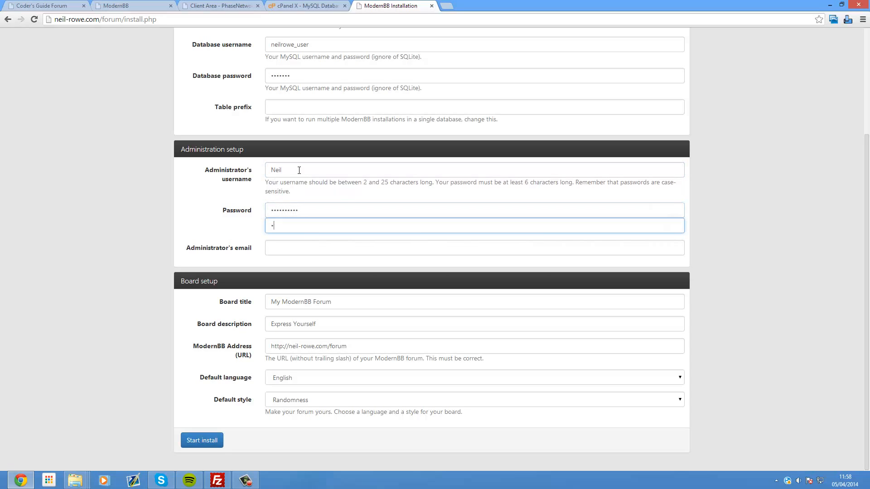
key("backspace")
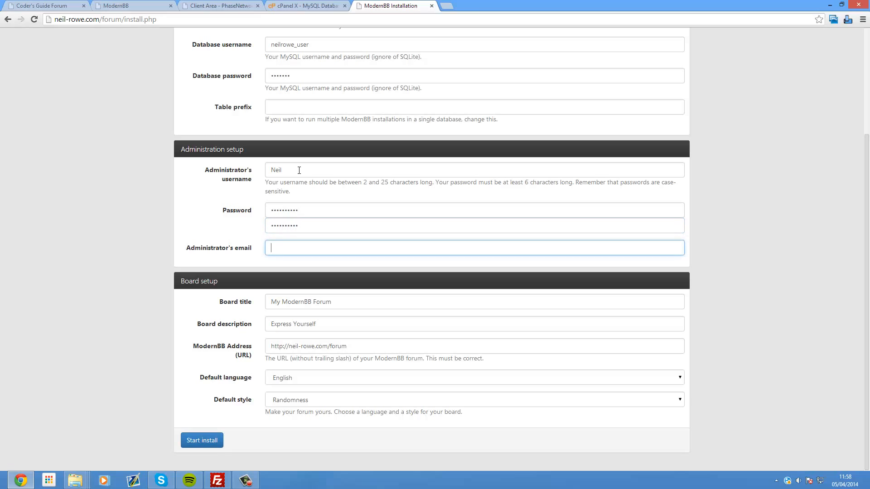
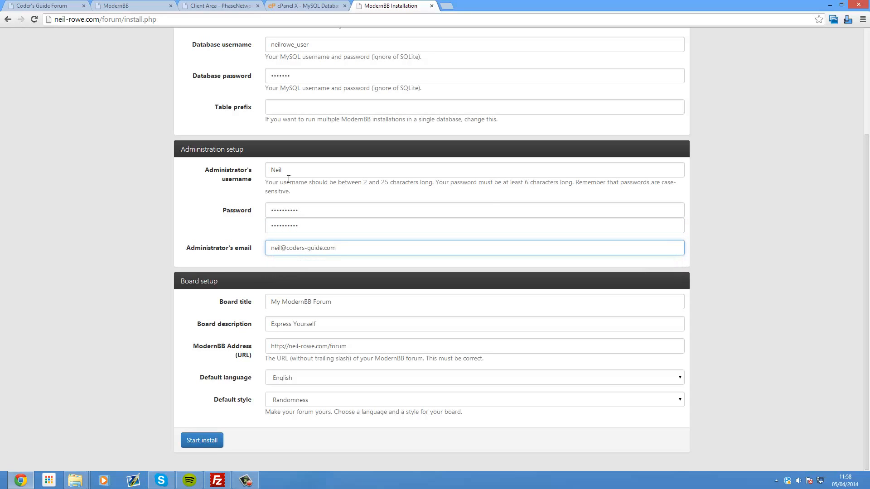
Replace the board title with Neil Rowe, check the forum address and start the install
left_click(355, 301)
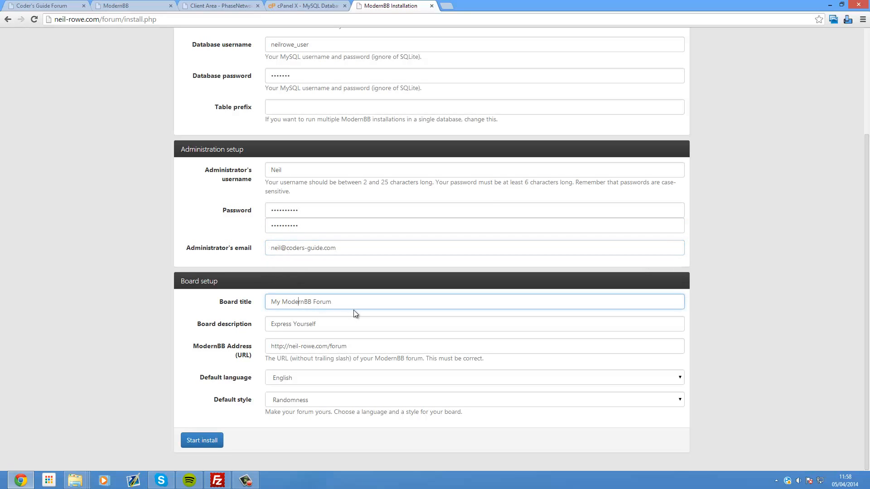
triple_click(300, 301)
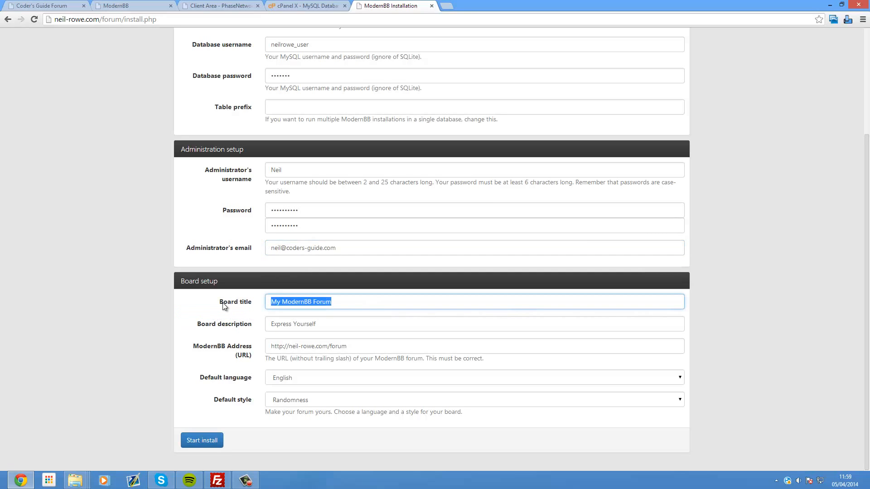
type("Neil Rowe")
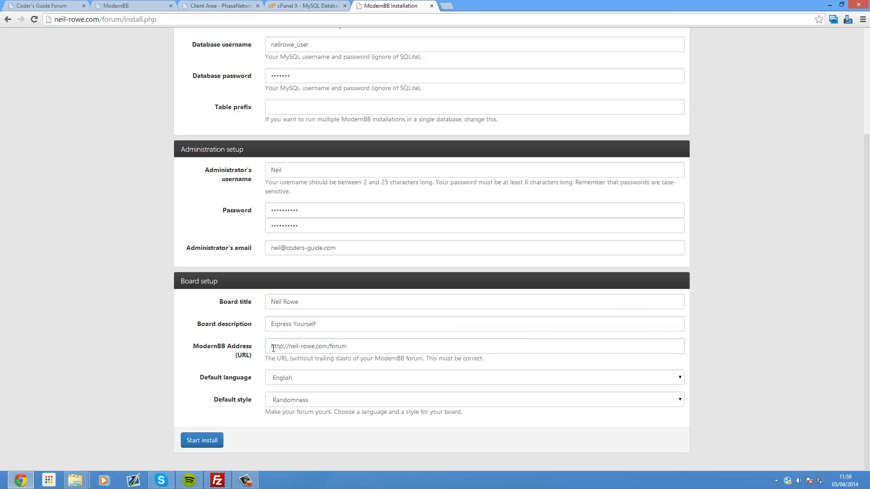
left_click(474, 346)
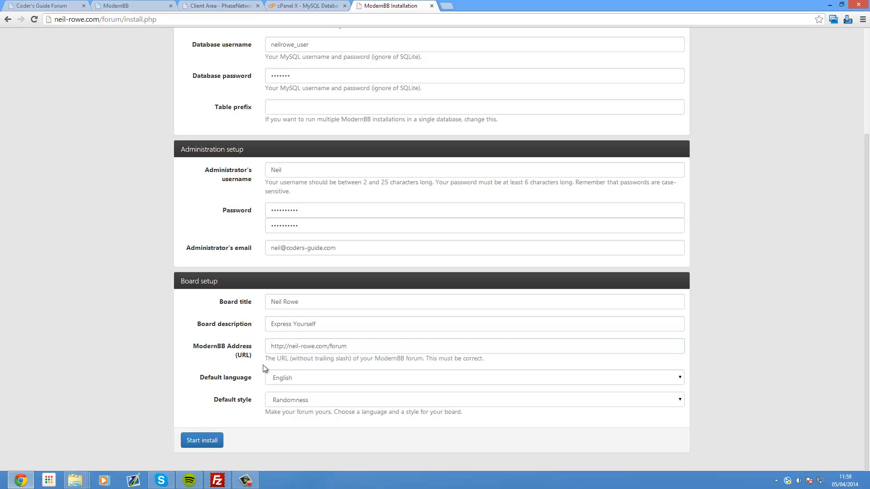
left_click(474, 399)
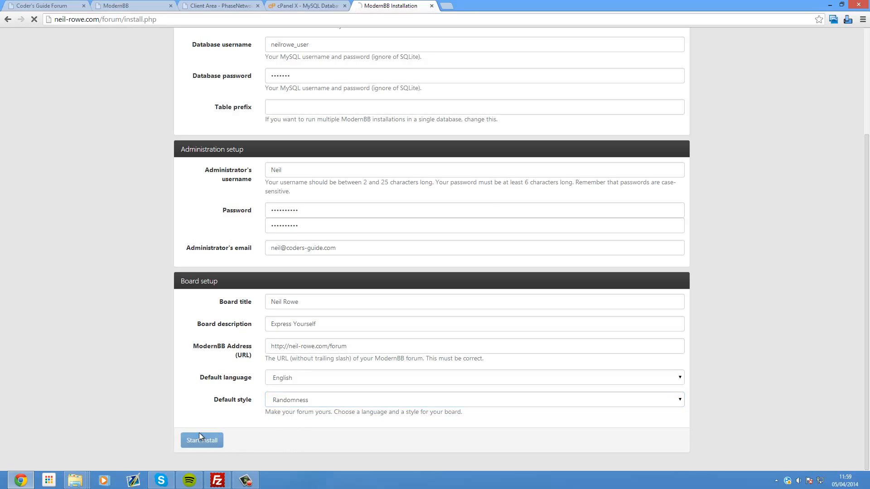
Finish installation, open the new Neil Rowe board and log in as neil
left_click(201, 440)
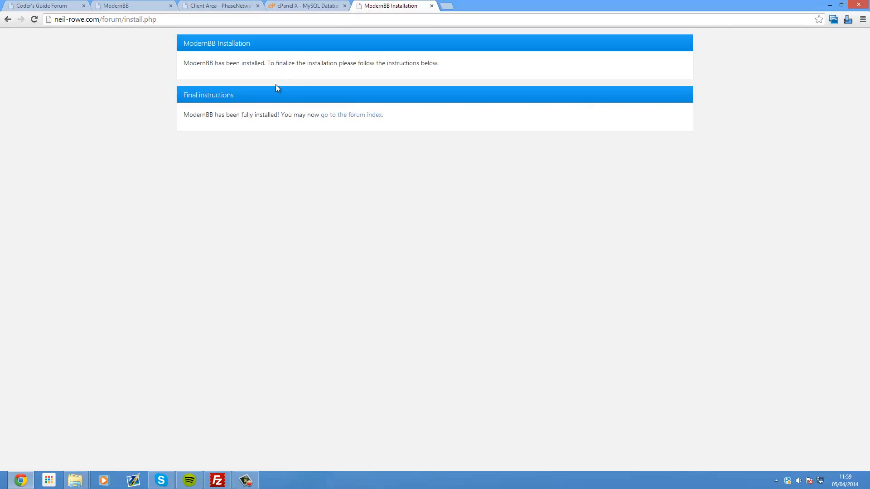
left_click(351, 115)
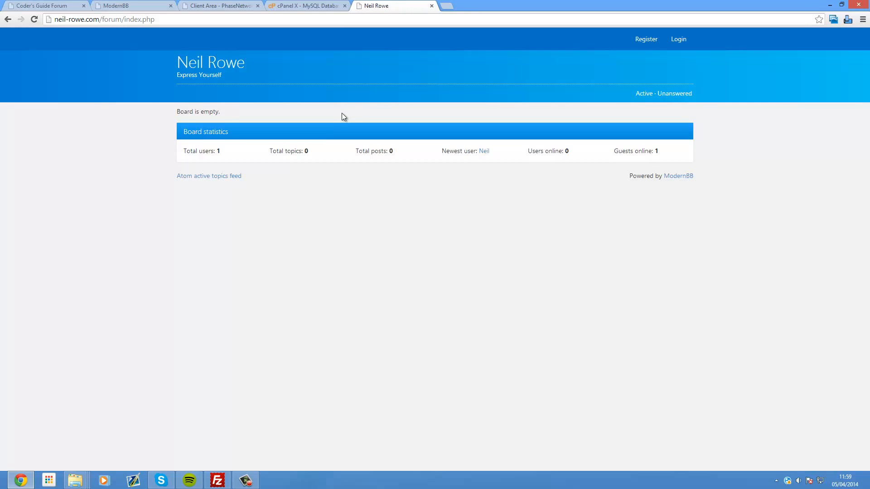
left_click(677, 39)
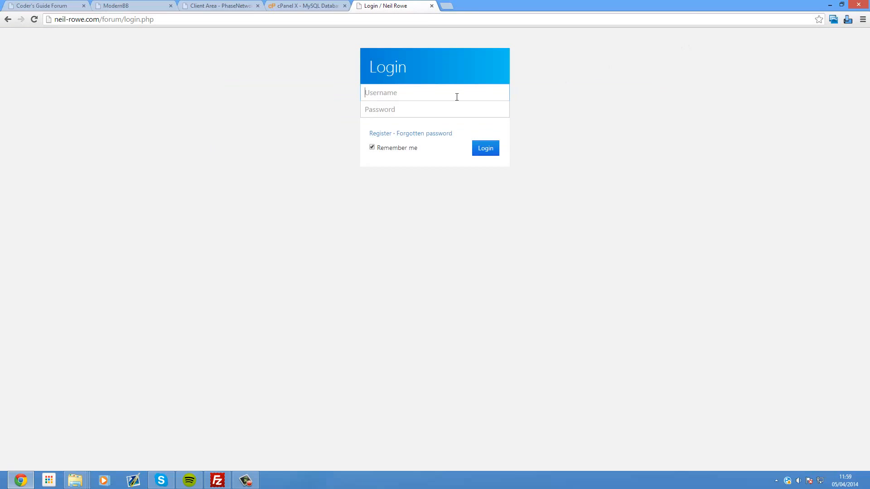
type("neil")
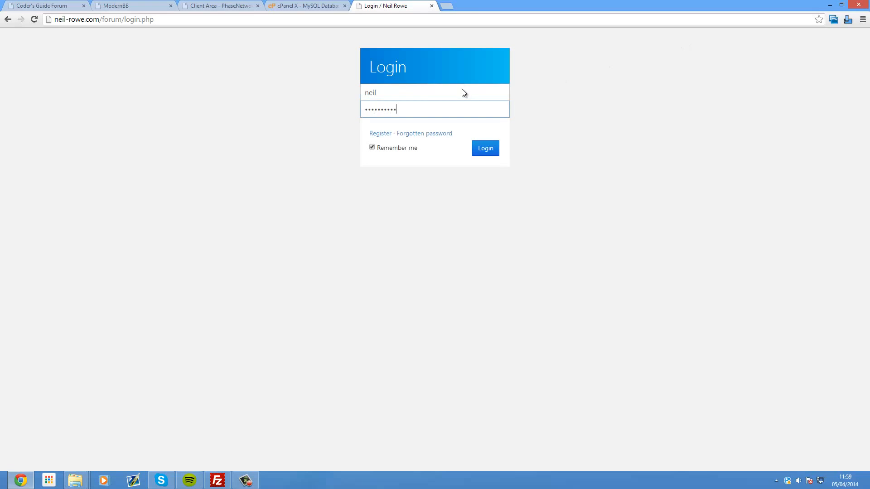
left_click(484, 148)
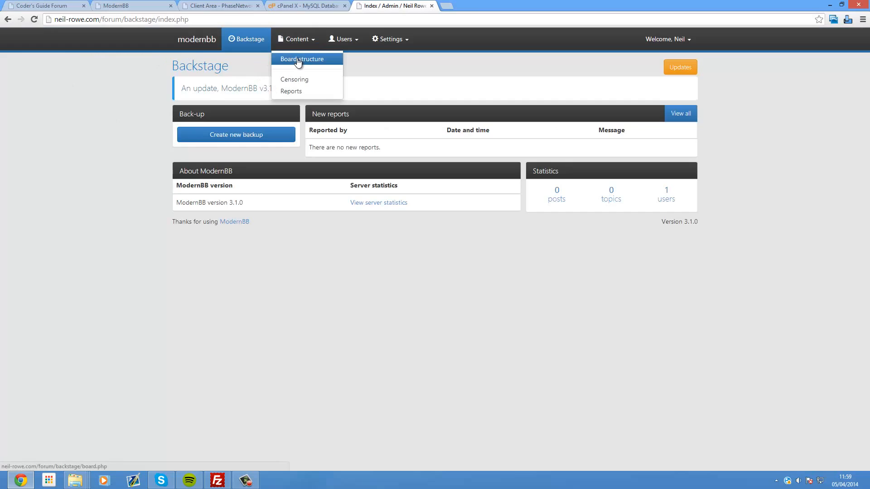
Add a General category in Backstage's Board structure page
left_click(302, 59)
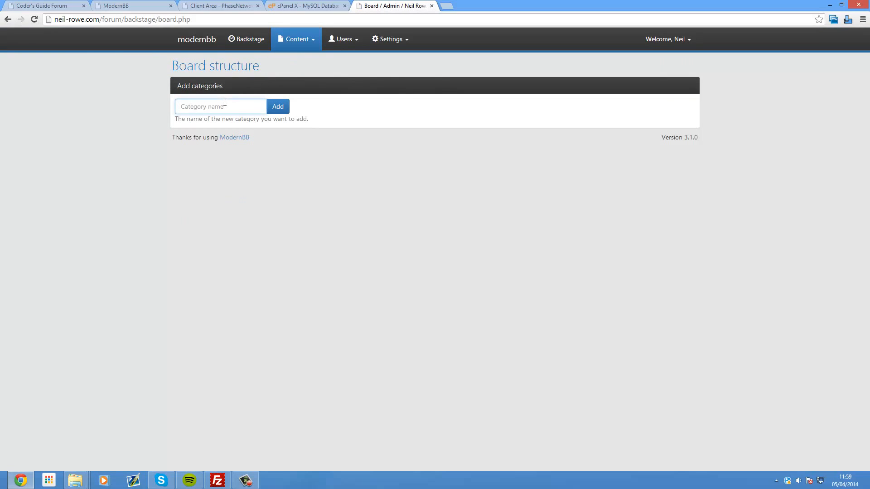
type("Gene")
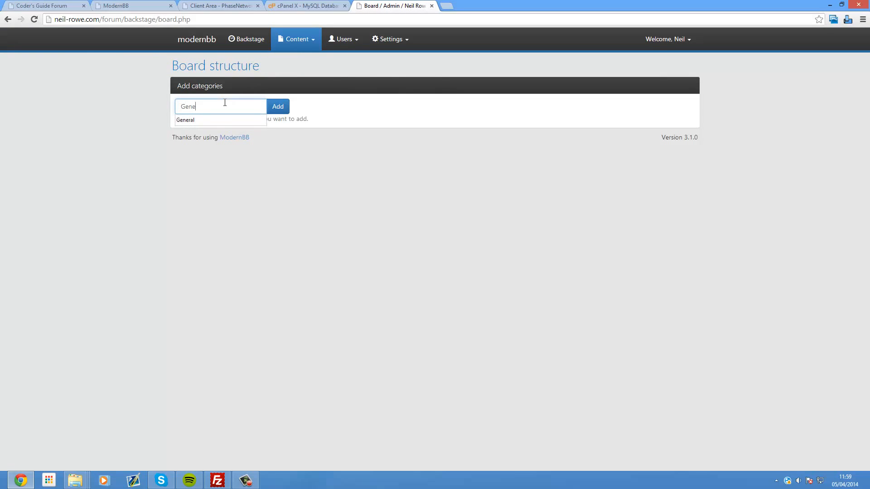
left_click(278, 106)
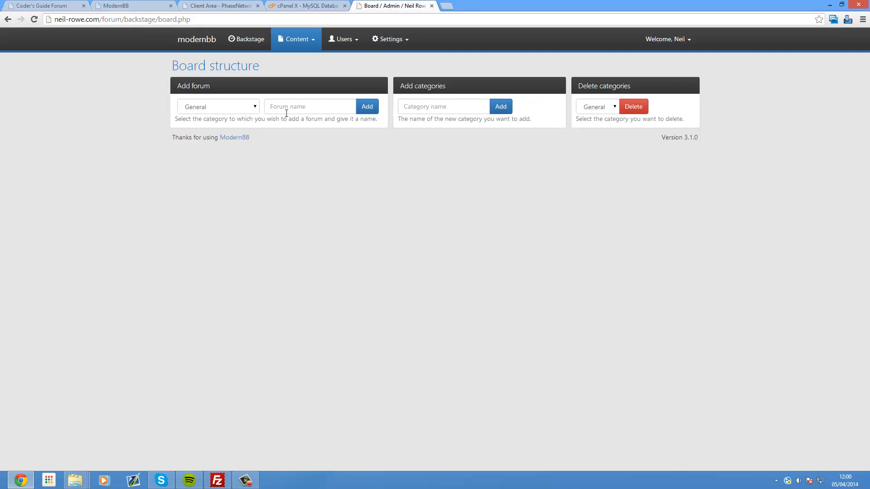
Add the Welcome, General Info and Suggestions forums under the General category
left_click(309, 107)
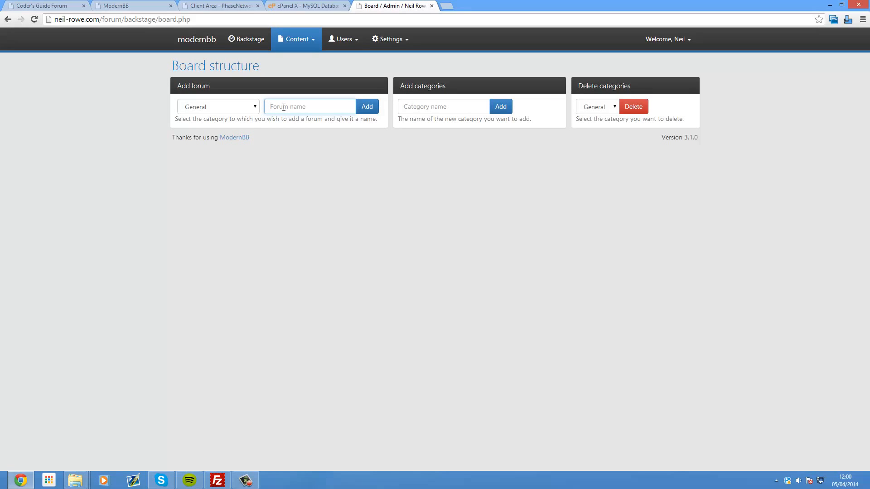
left_click(309, 106)
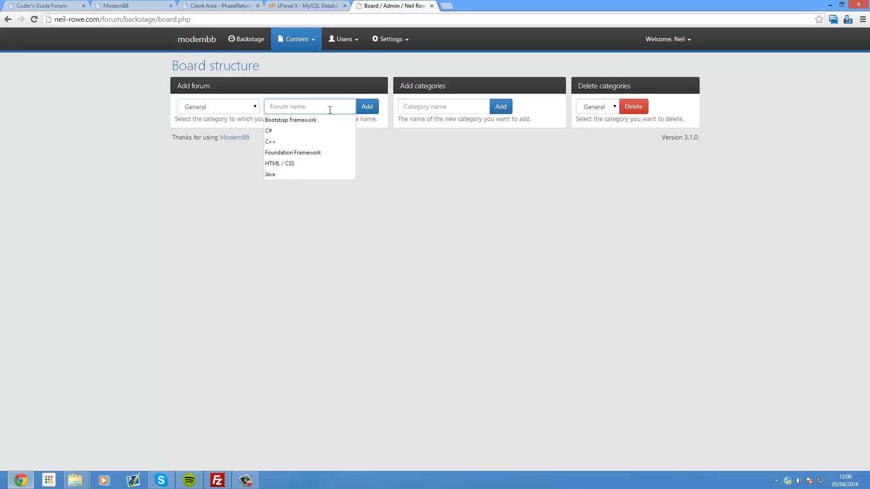
type("Welcome")
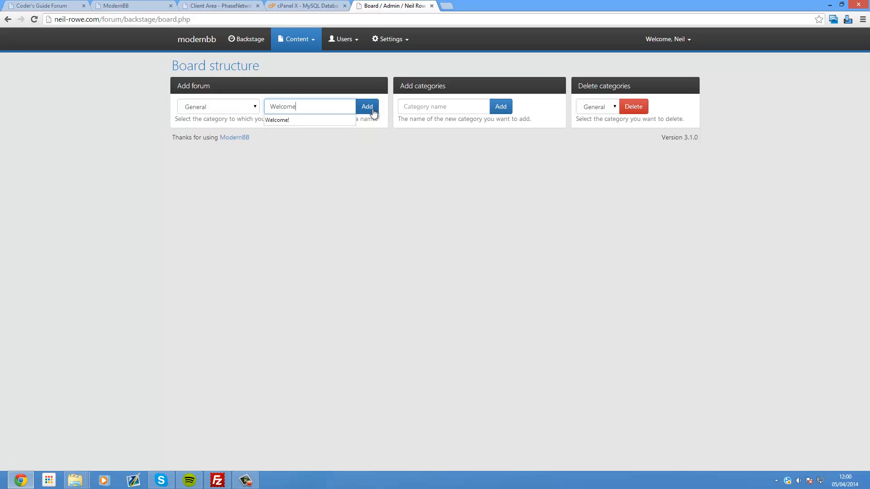
left_click(367, 107)
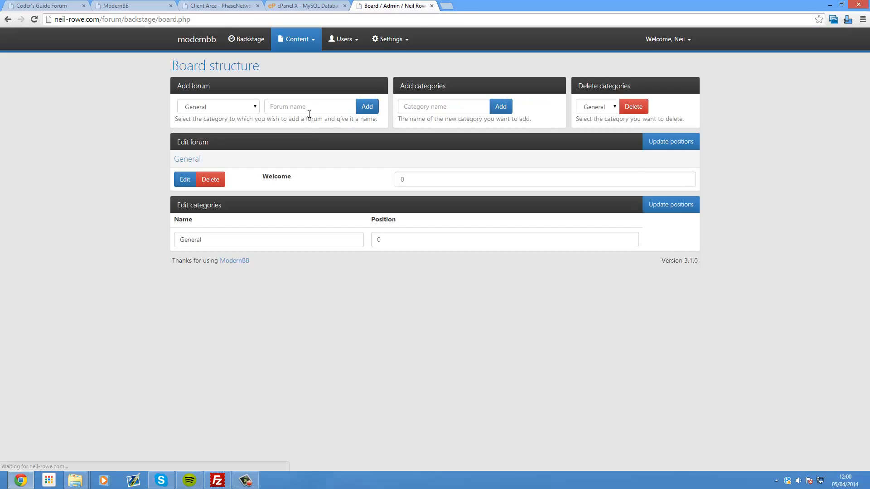
type("General Info")
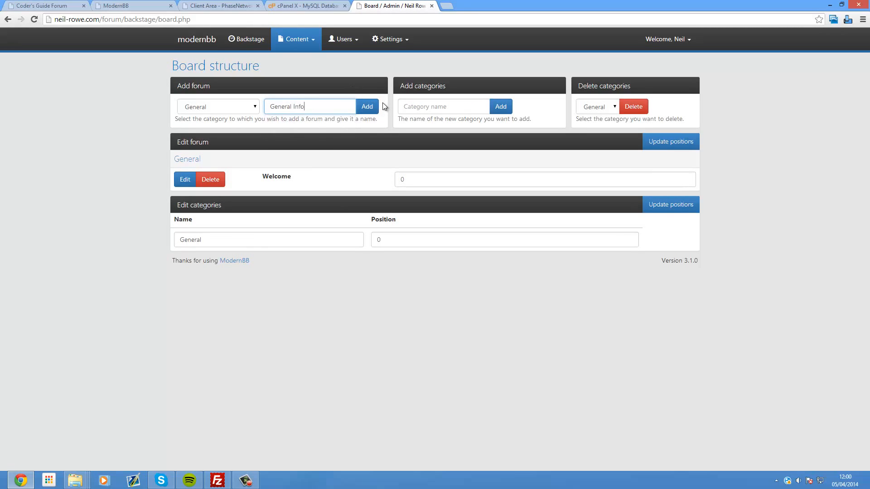
left_click(367, 106)
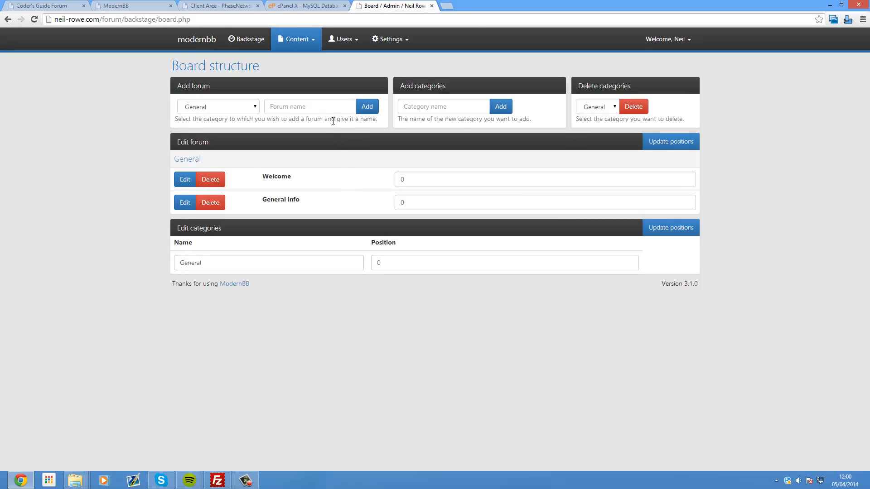
type("Sug")
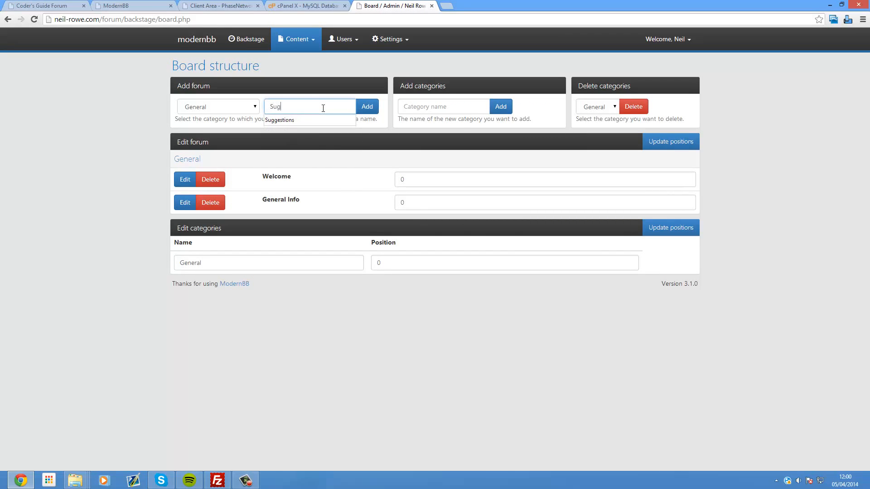
left_click(279, 120)
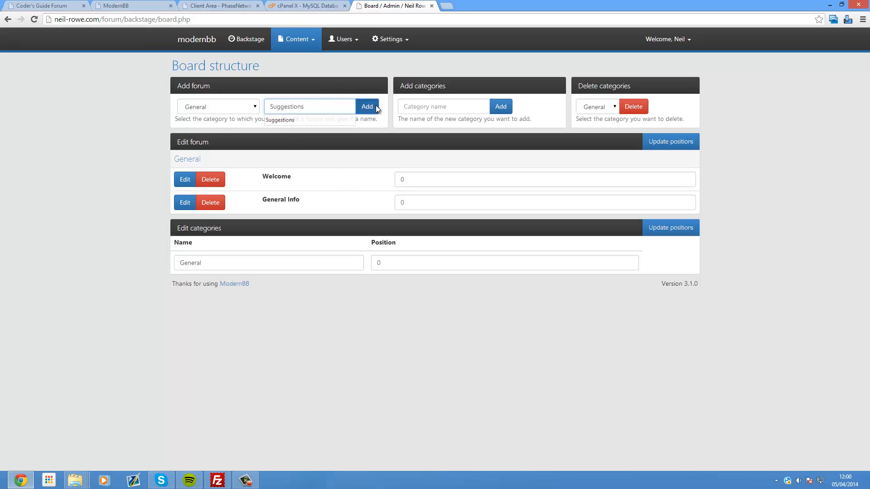
left_click(367, 106)
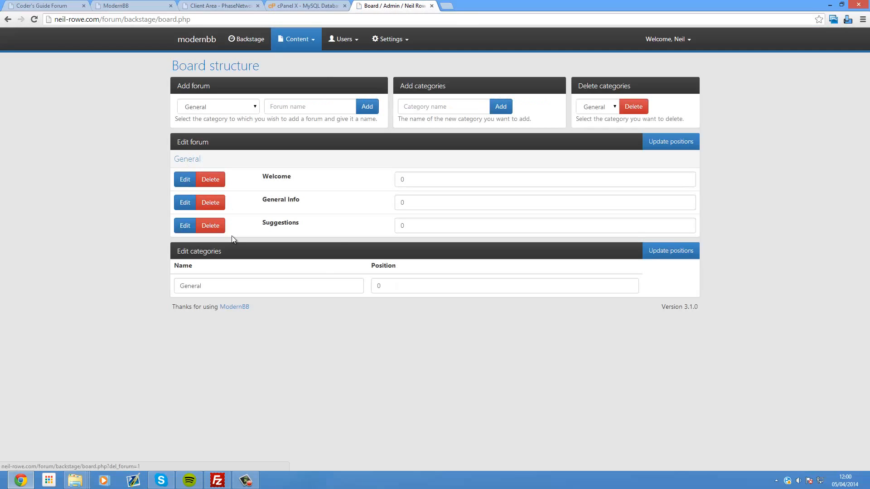
mouse_move(269, 239)
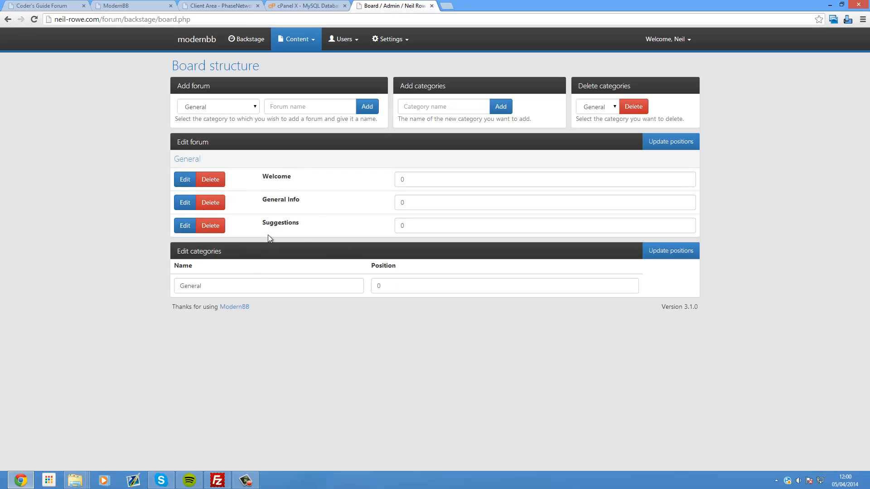
mouse_move(382, 216)
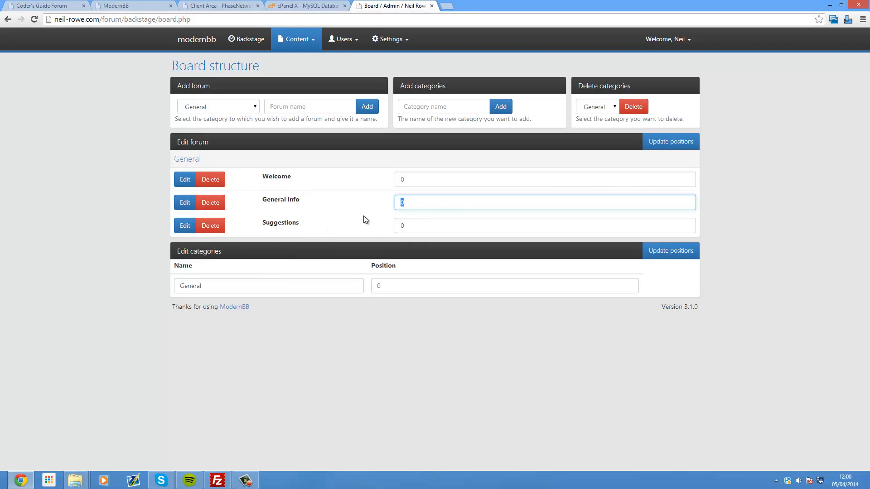
Reorder the forums to General Info 1, Suggestions 2, Welcome 3 and update positions
left_click(544, 225)
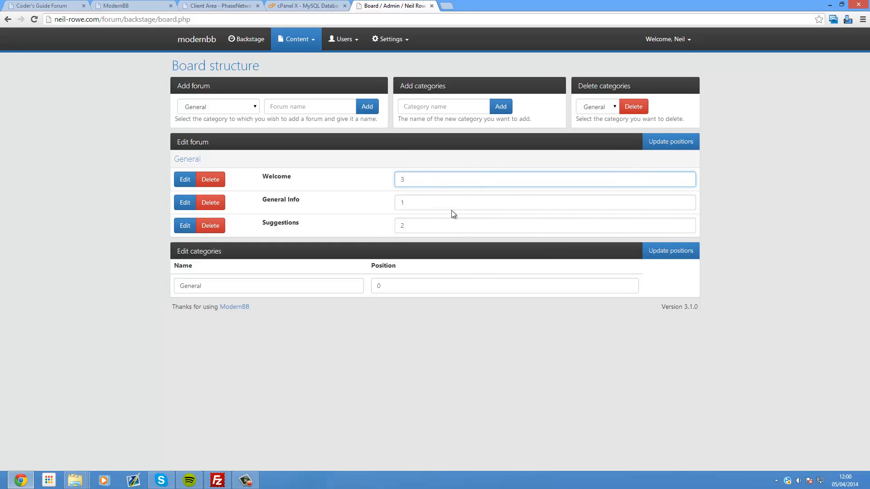
left_click(670, 142)
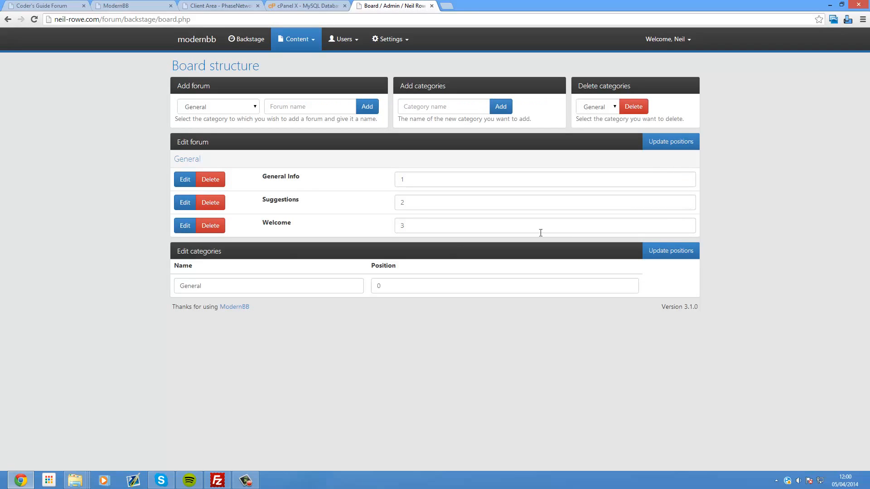
mouse_move(290, 141)
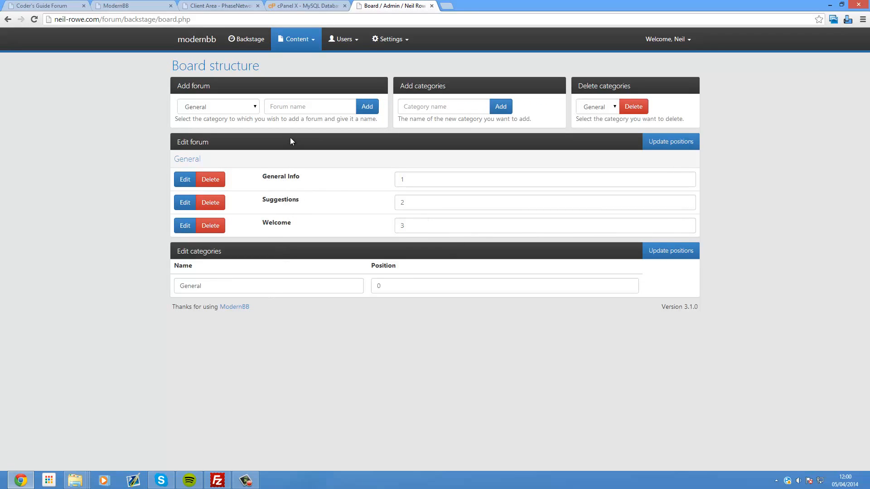
mouse_move(433, 170)
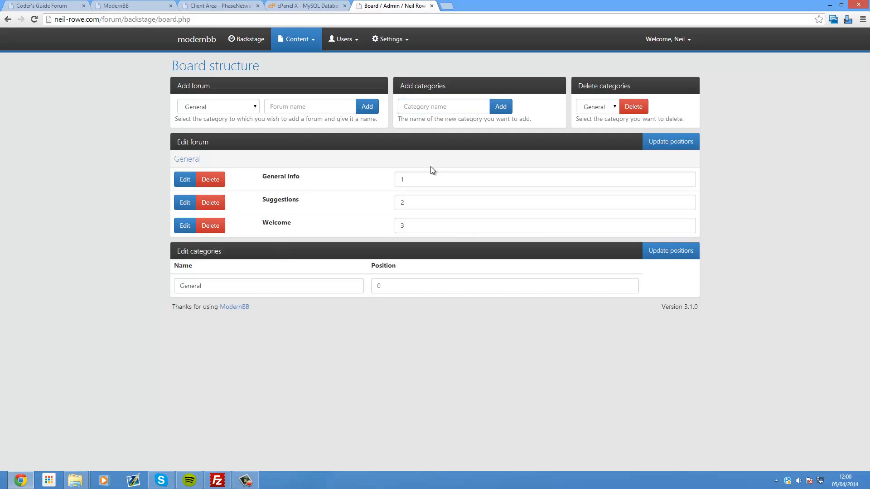
mouse_move(219, 56)
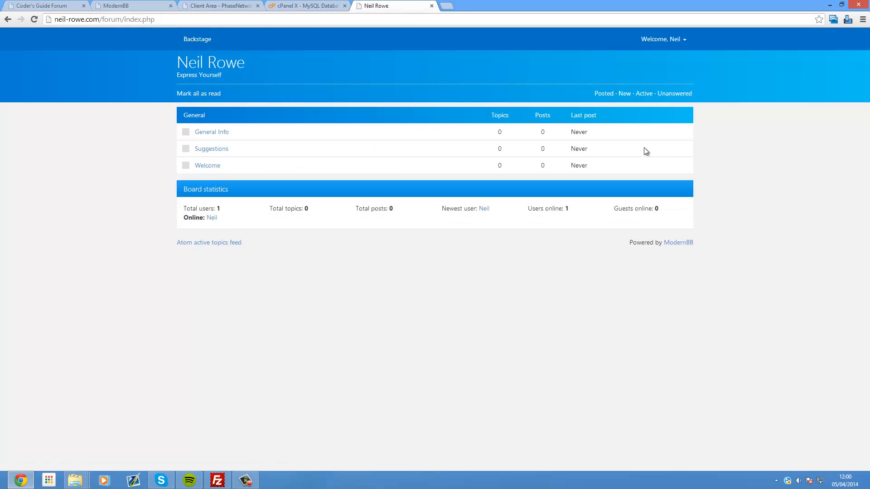
Submit a new topic 'Hello World!' with Lorem ipsum body in the General Info forum
left_click(211, 131)
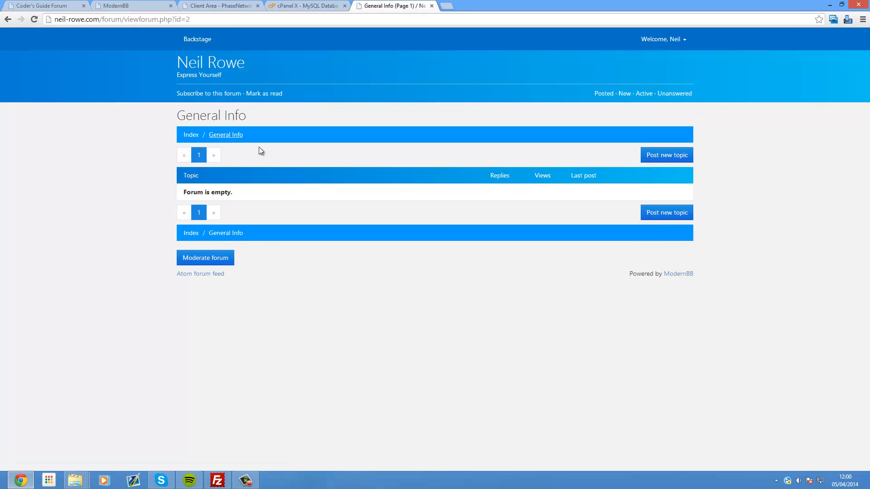
left_click(666, 155)
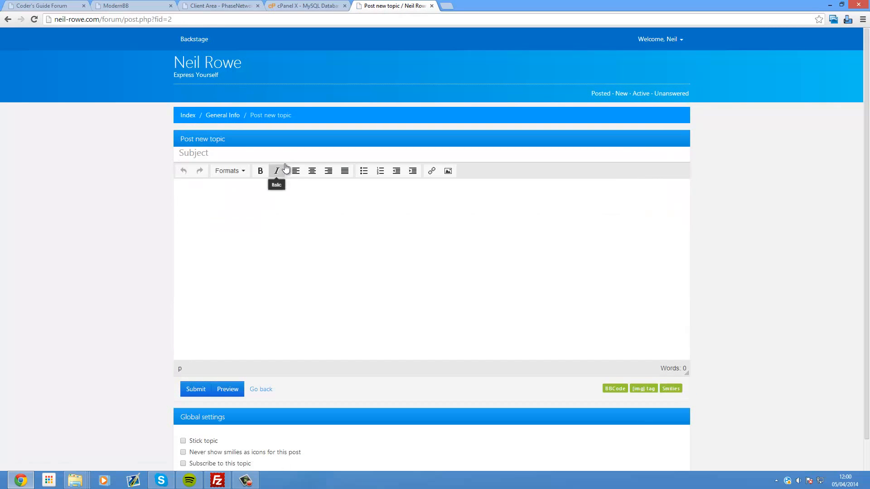
type("Hello Wor")
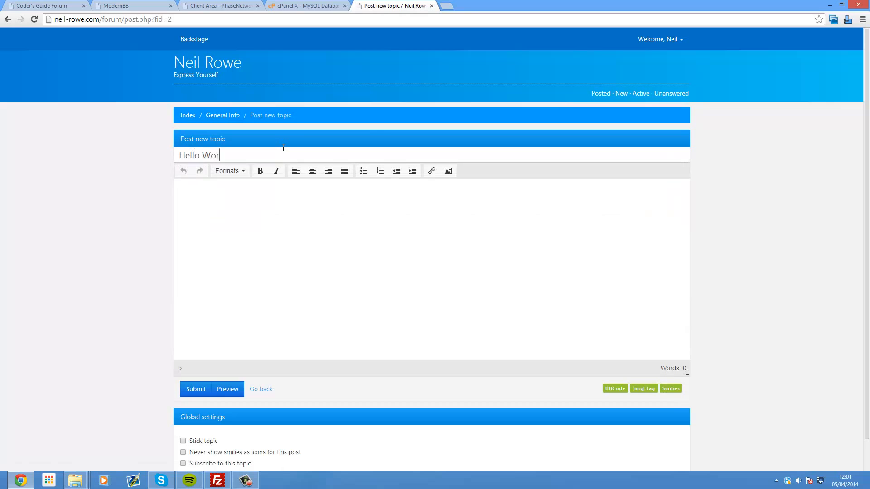
type("ld!")
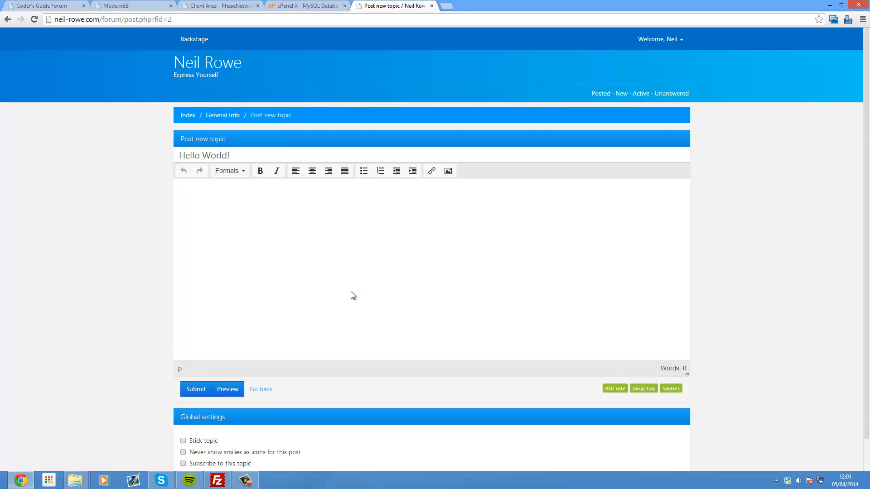
type("Lorem ipsum")
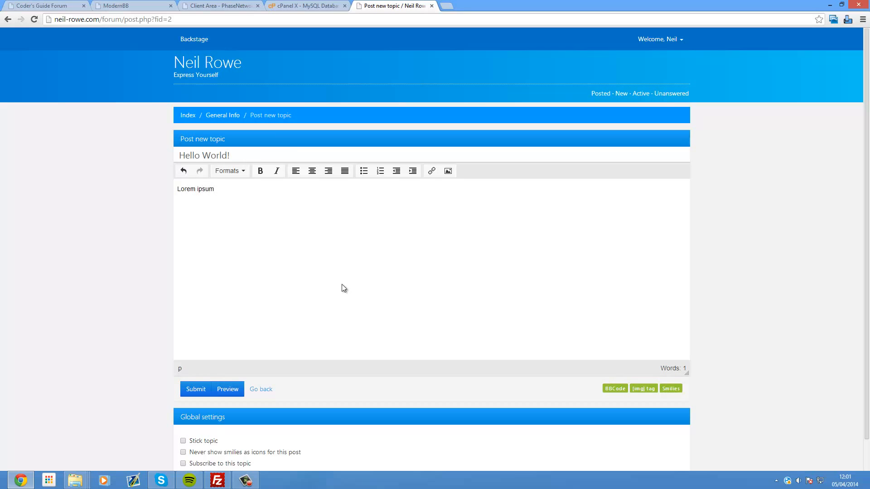
left_click(196, 389)
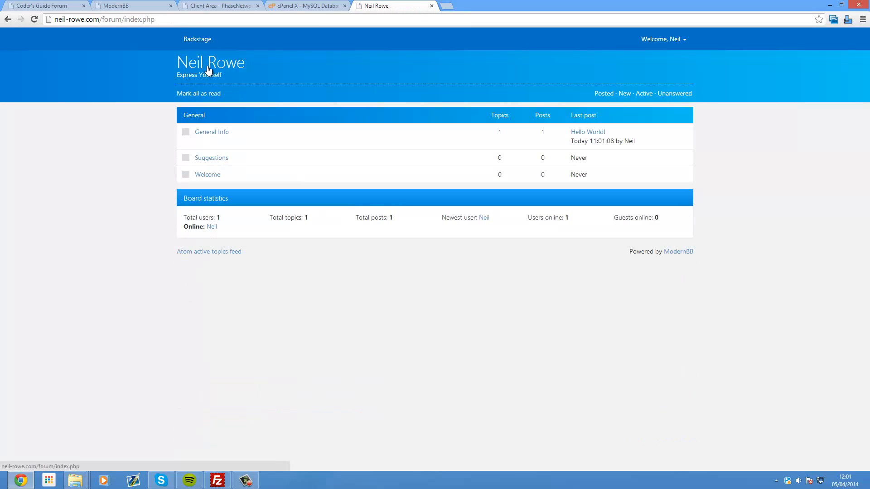
View the backstage Censoring and Reports pages, both empty, then the Users menu
left_click(196, 39)
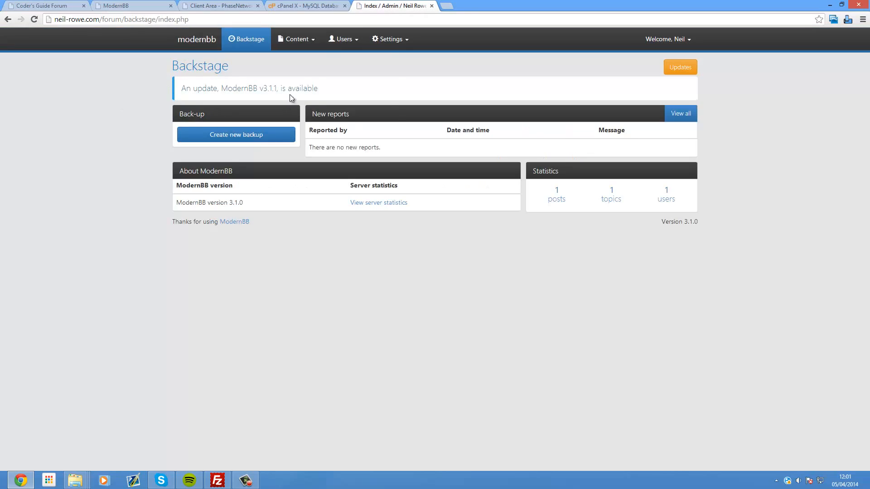
left_click(295, 39)
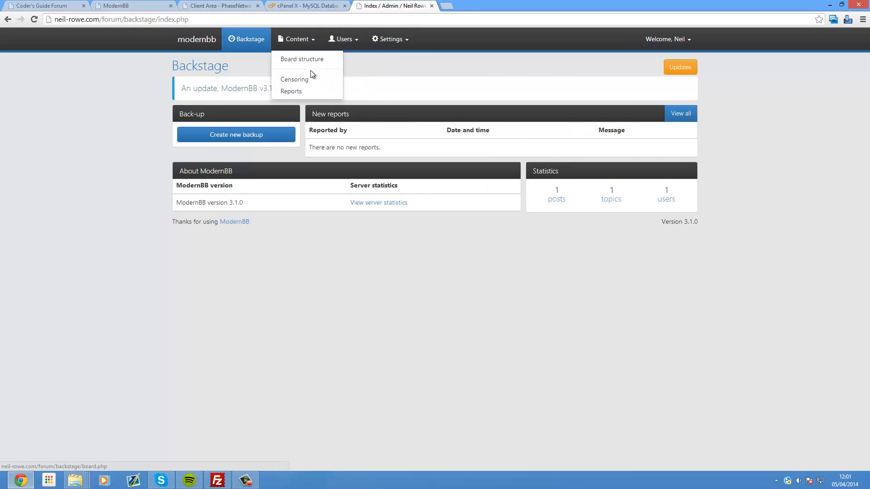
left_click(294, 80)
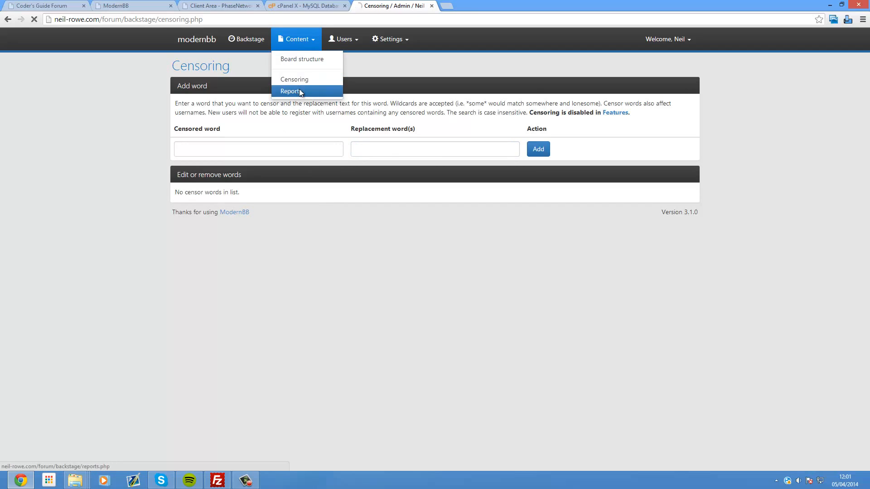
left_click(290, 91)
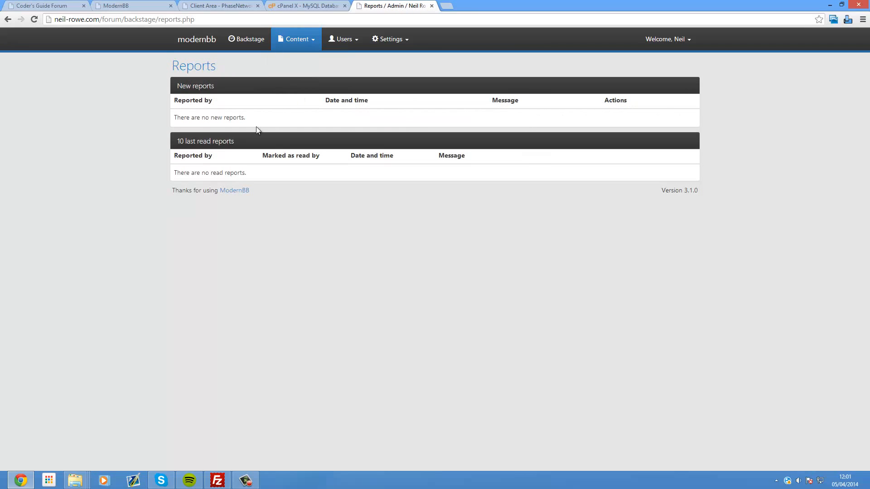
mouse_move(258, 118)
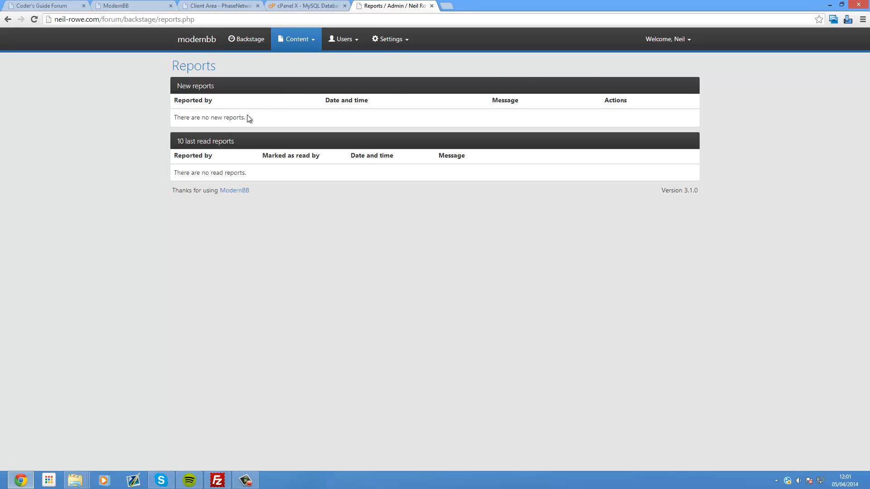
left_click(343, 39)
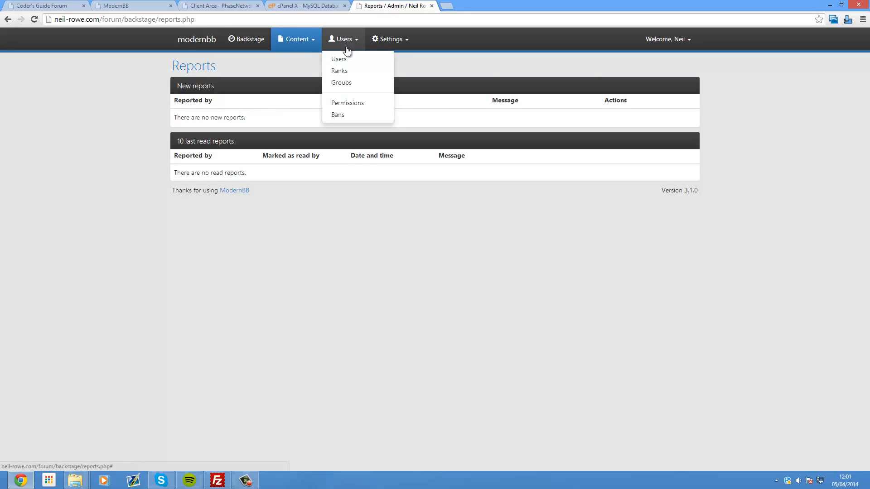
Review the backstage user search page and move on to the Groups page
left_click(339, 60)
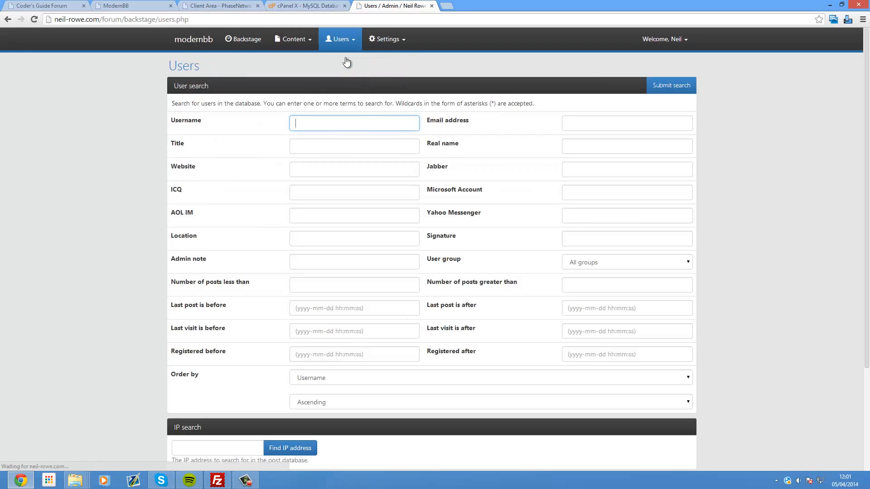
scroll("down", 3)
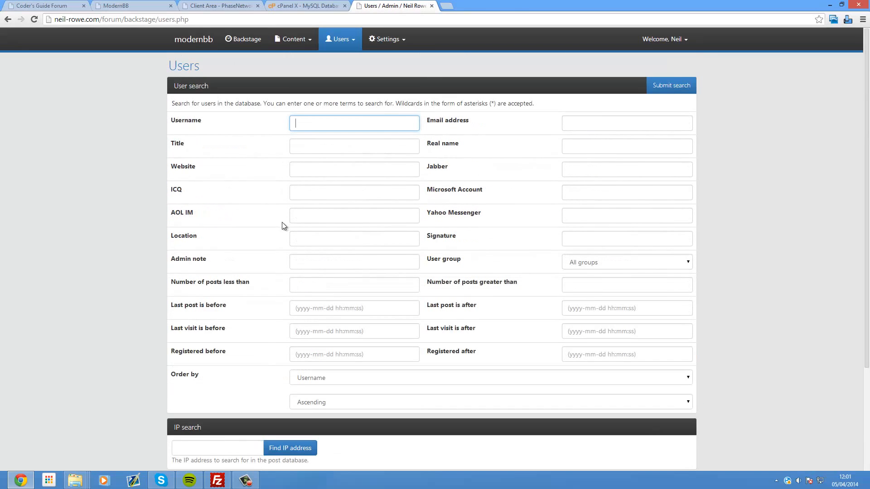
scroll("down", 3)
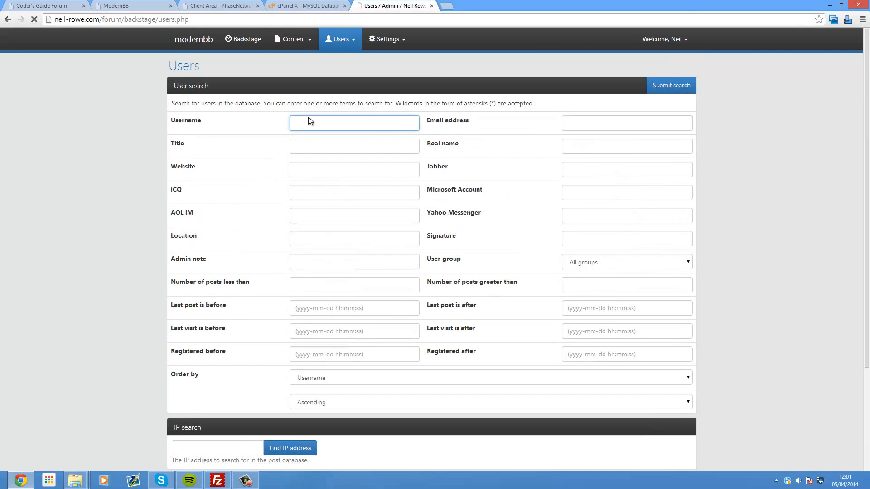
left_click(671, 85)
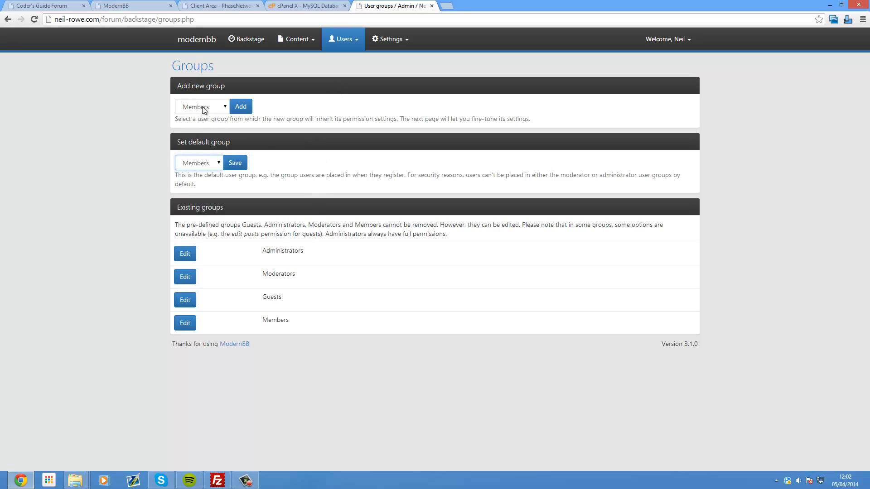
Add a new group inheriting from Moderators and reach its Group title field
left_click(201, 106)
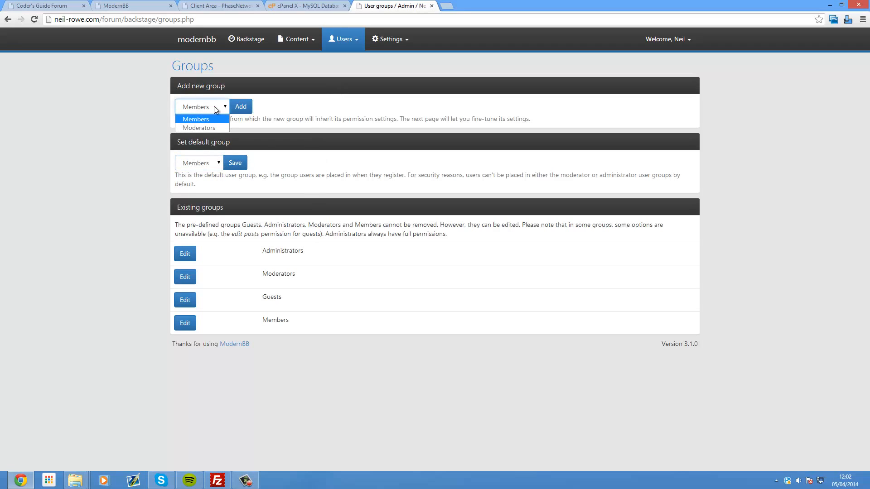
left_click(201, 127)
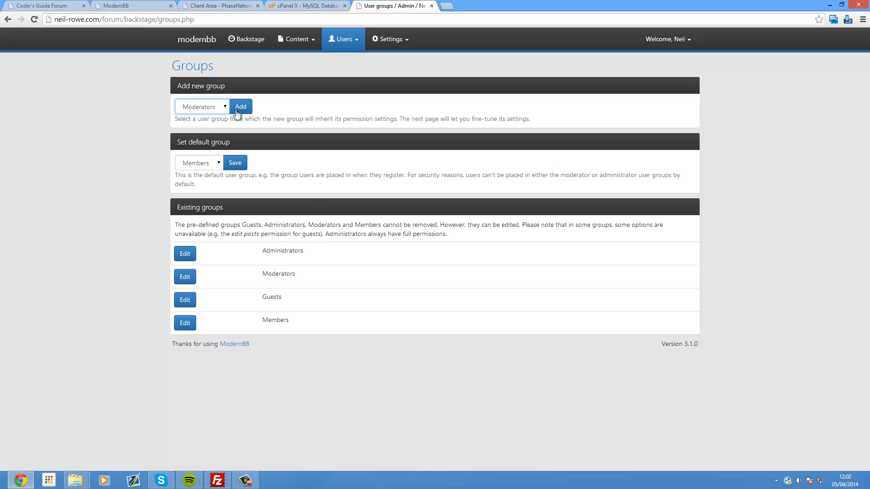
left_click(241, 107)
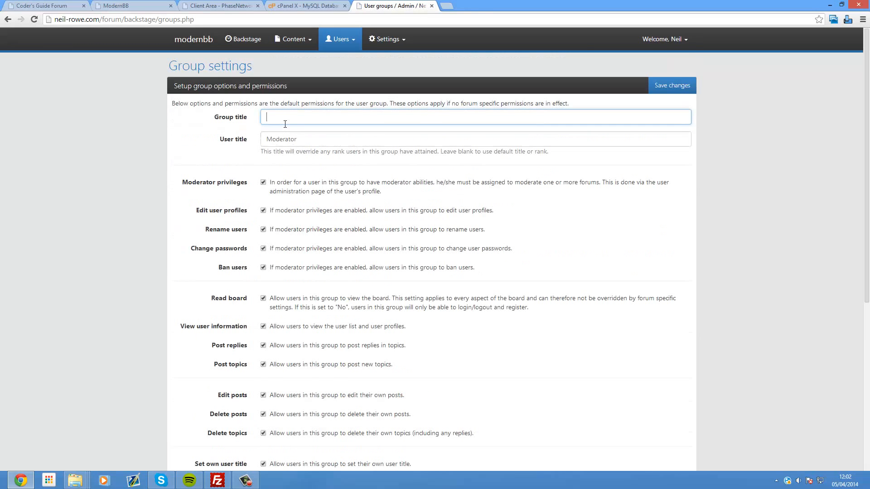
left_click(474, 117)
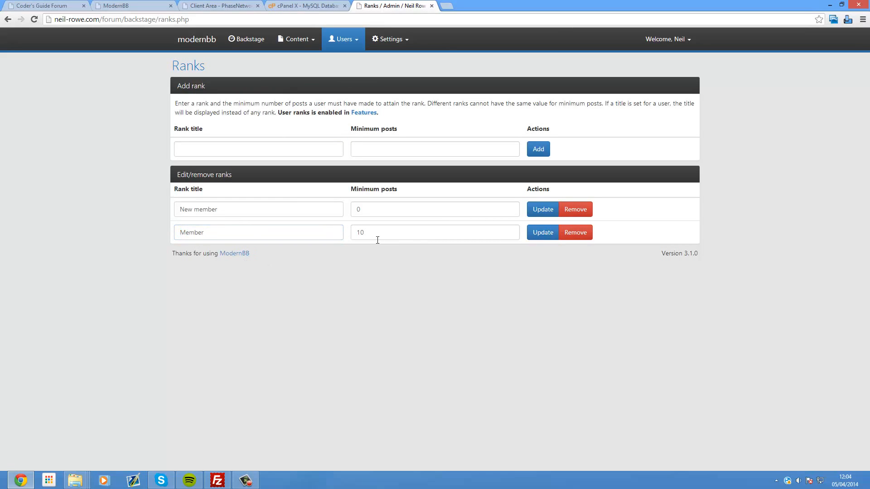
Add a 'Pro Member' rank with a 150-post minimum to the Ranks list
left_click(434, 232)
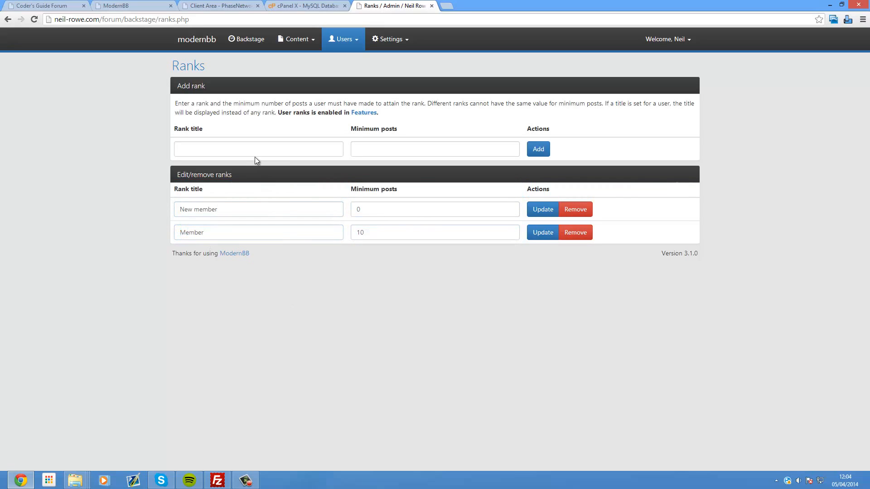
type("Pro M")
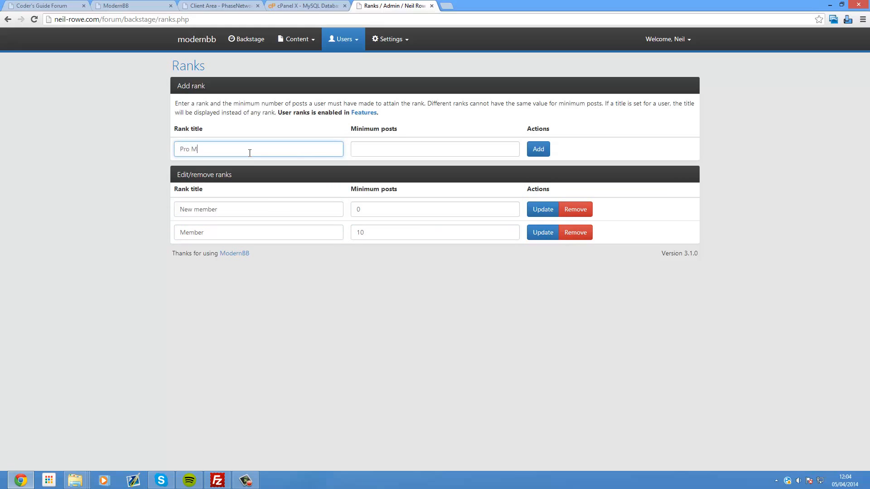
left_click(435, 149)
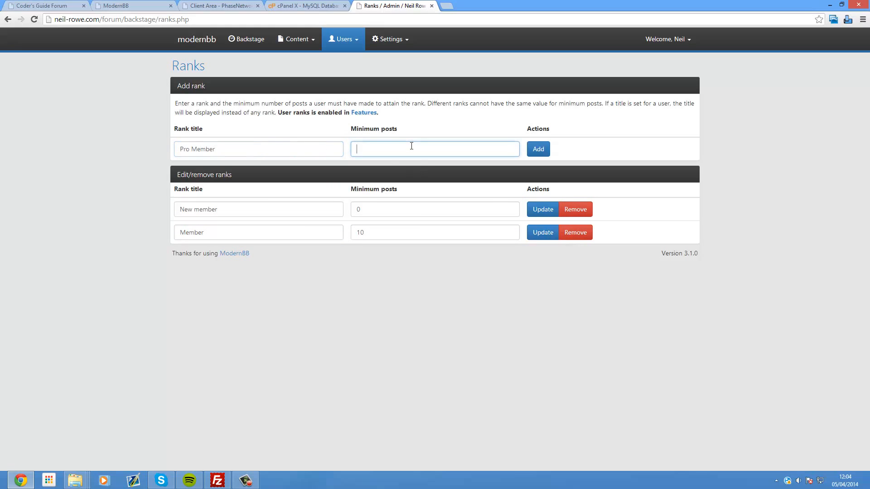
left_click(537, 149)
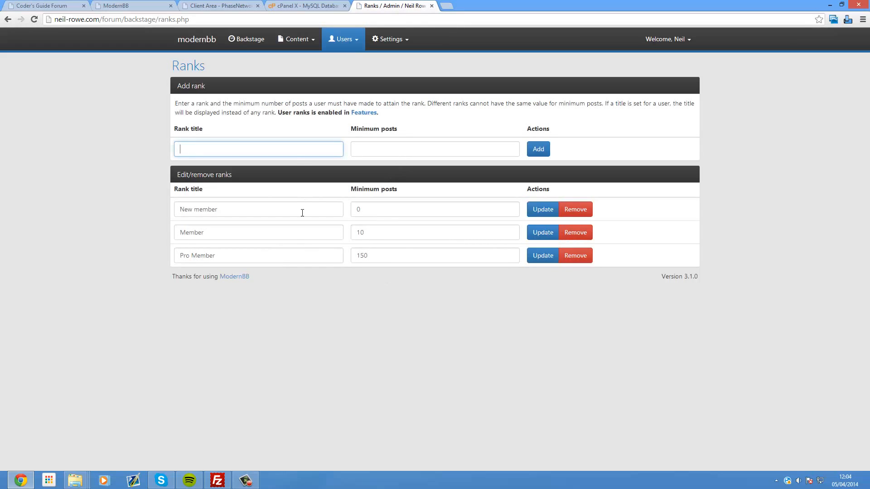
mouse_move(296, 426)
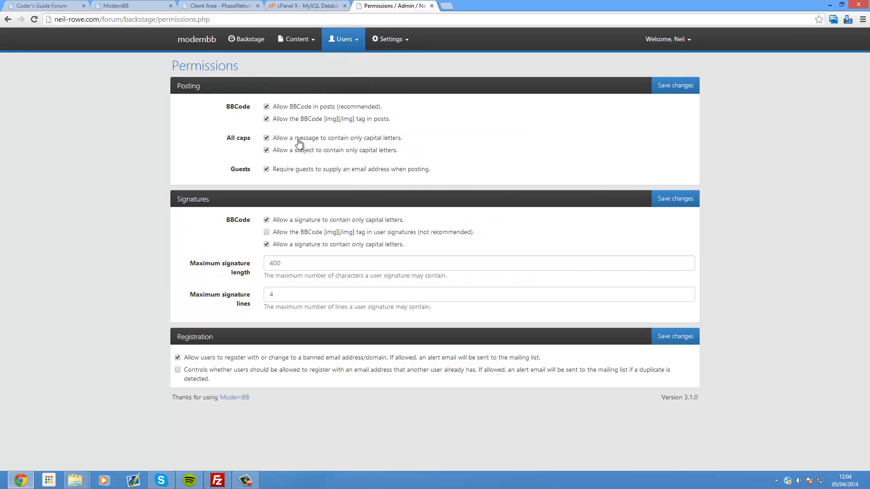
mouse_move(262, 144)
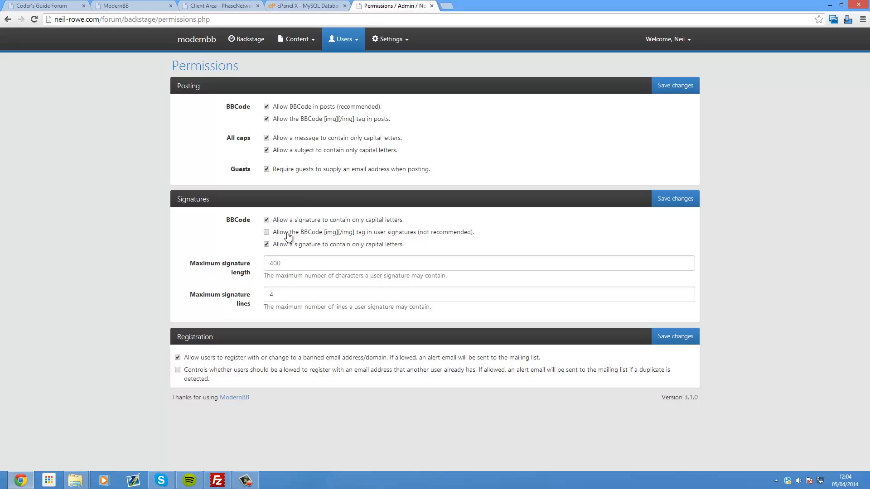
mouse_move(324, 233)
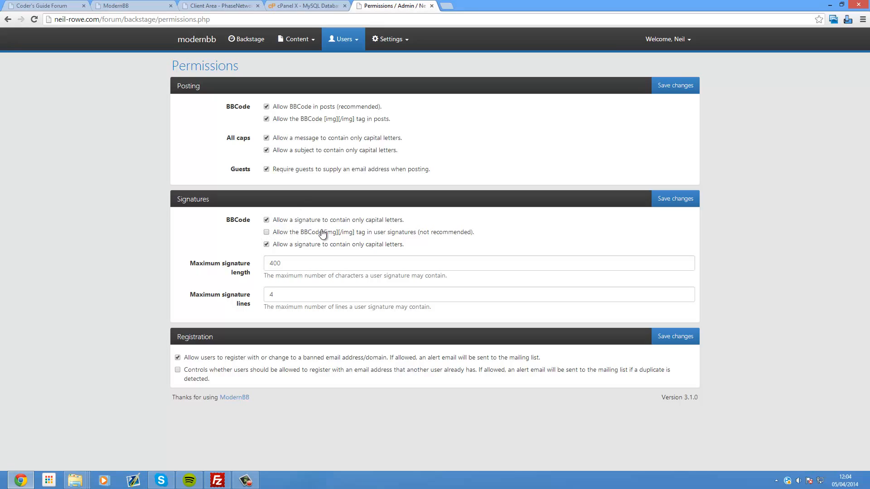
mouse_move(314, 235)
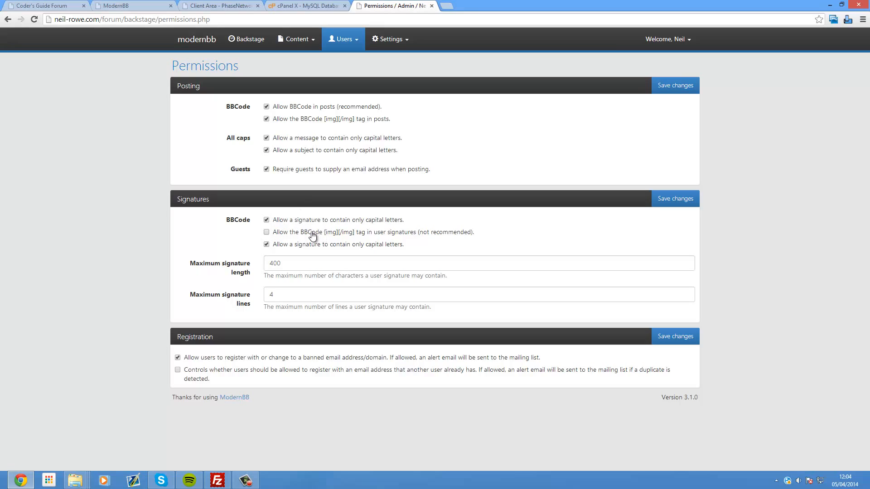
Search all bans on the Bans page, then review the Global board settings
left_click(390, 39)
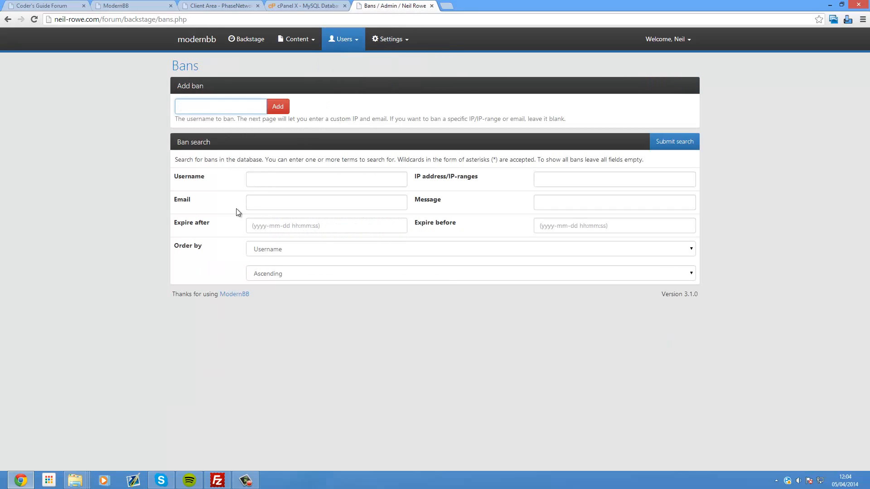
left_click(673, 141)
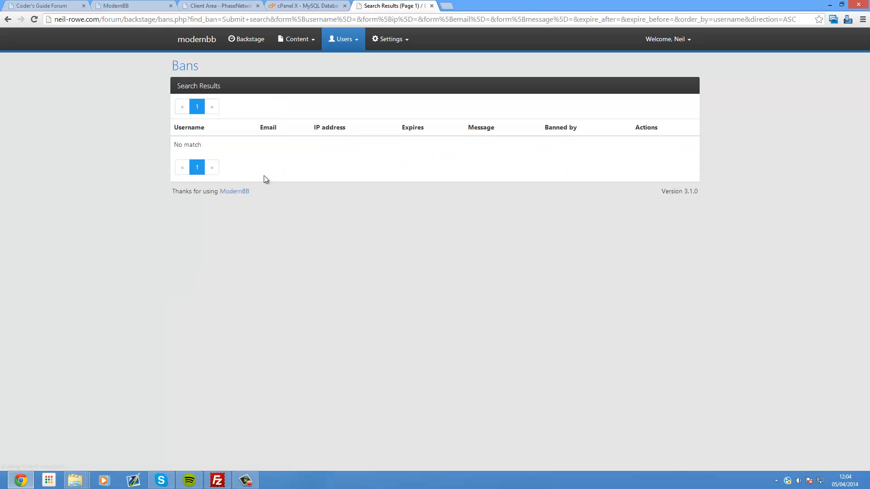
left_click(391, 39)
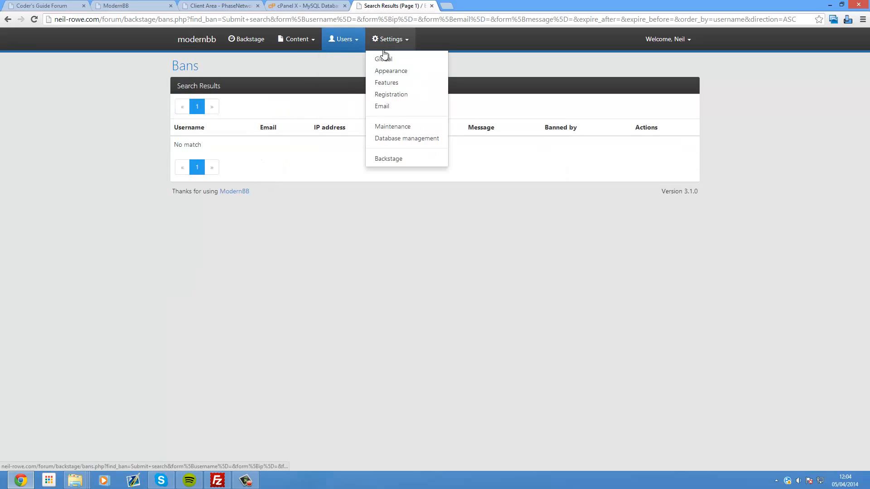
left_click(382, 58)
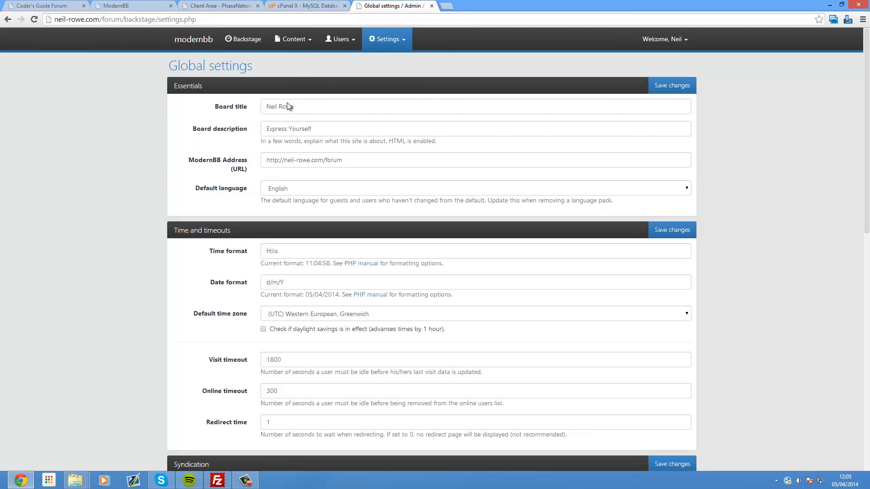
scroll("down", 3)
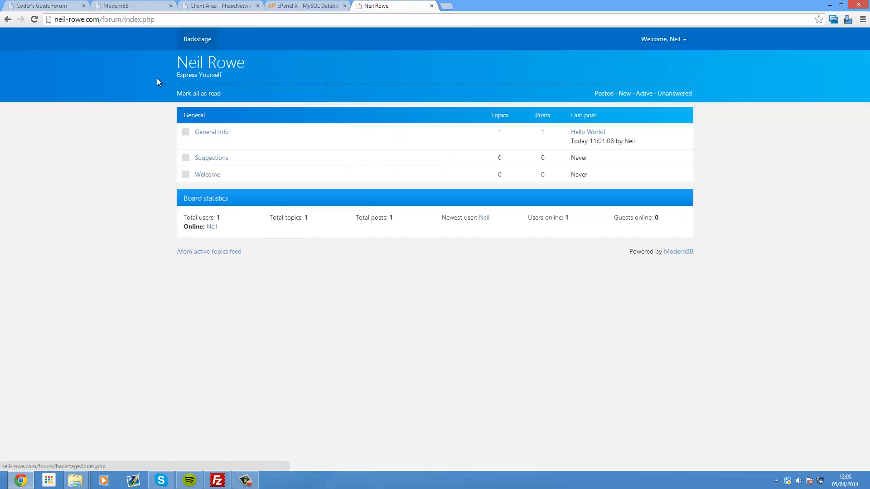
mouse_move(138, 108)
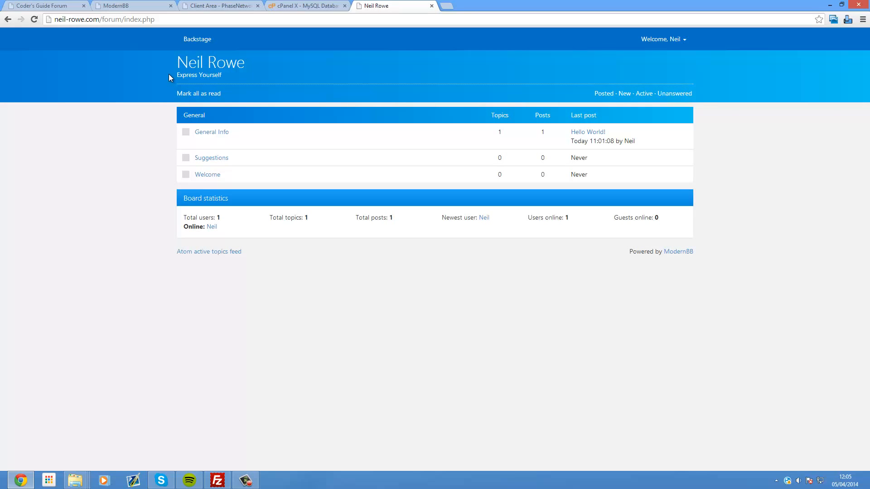
mouse_move(152, 106)
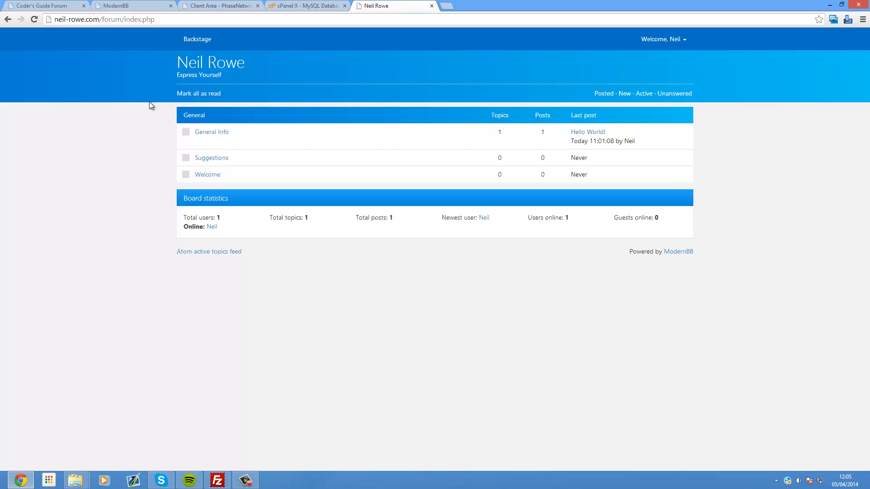
mouse_move(147, 106)
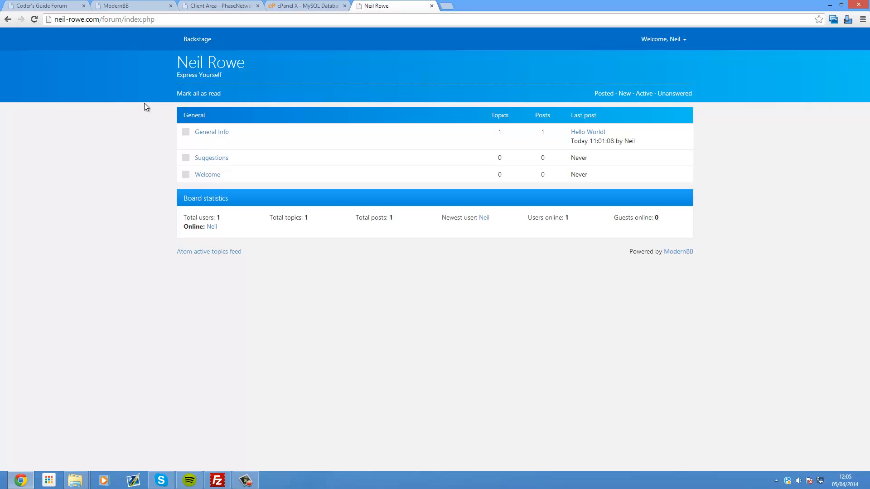
Switch browser tabs and land on the ModernBB Group forum index at modernbb.be
left_click(45, 6)
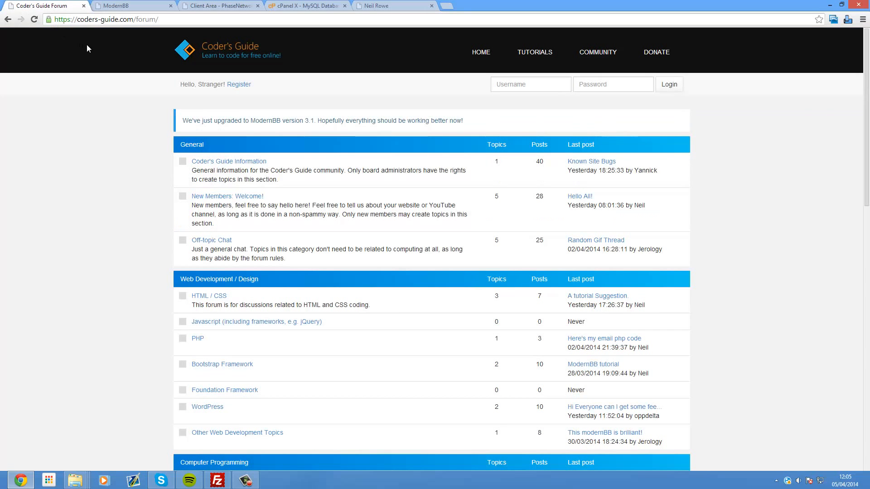
mouse_move(399, 199)
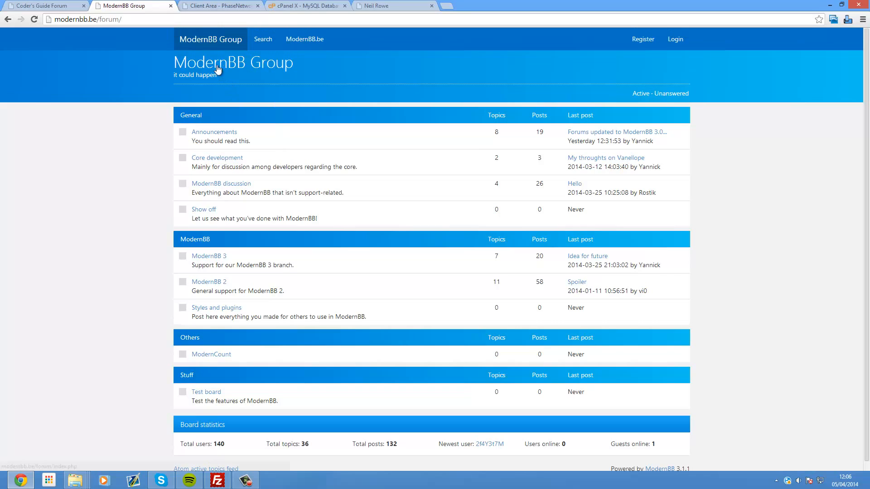
left_click(232, 63)
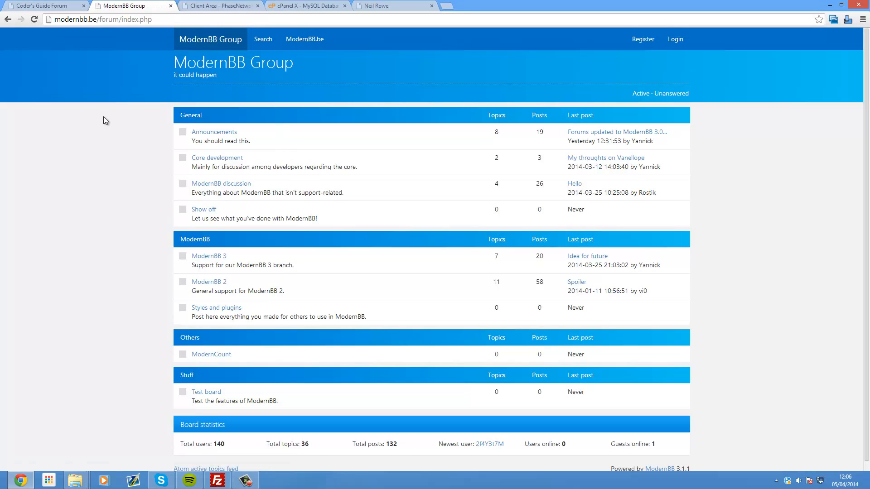
mouse_move(156, 39)
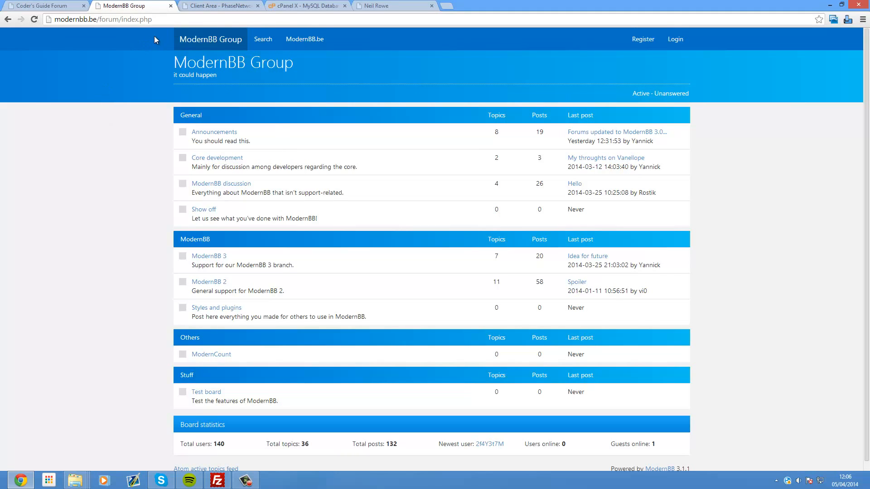